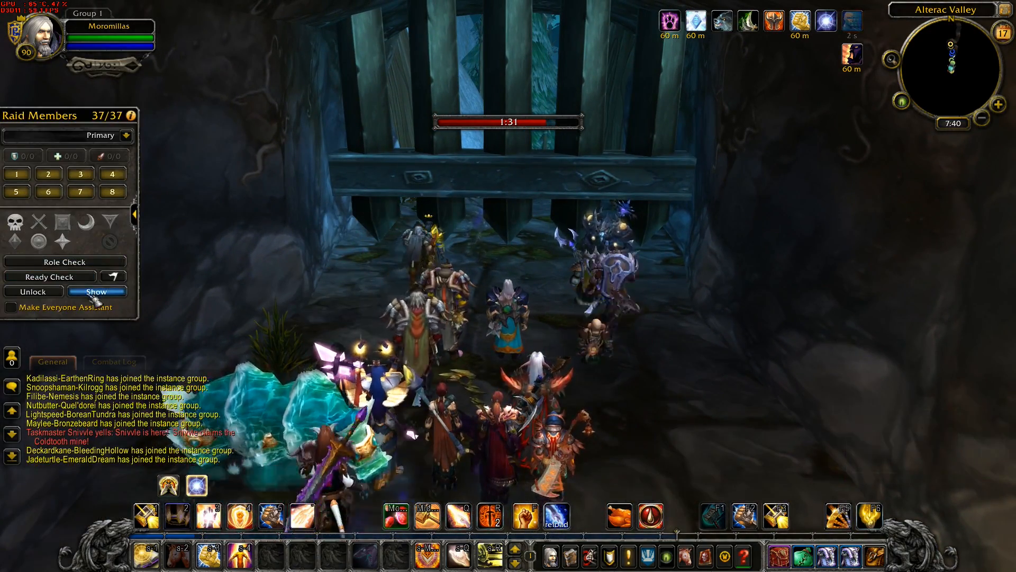
- Show the raid members' group frames from the Raid Members panel
click(97, 290)
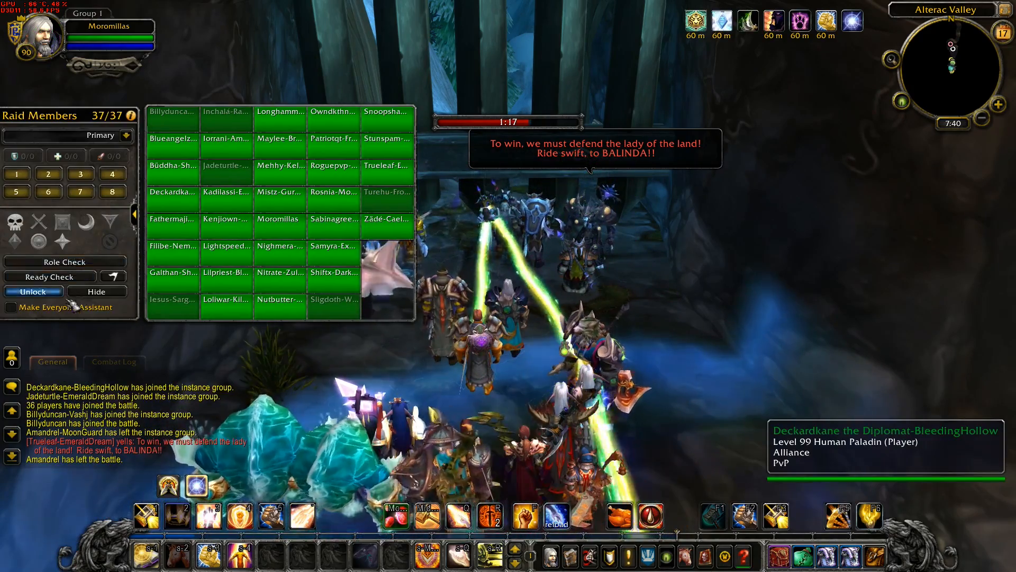
click(96, 291)
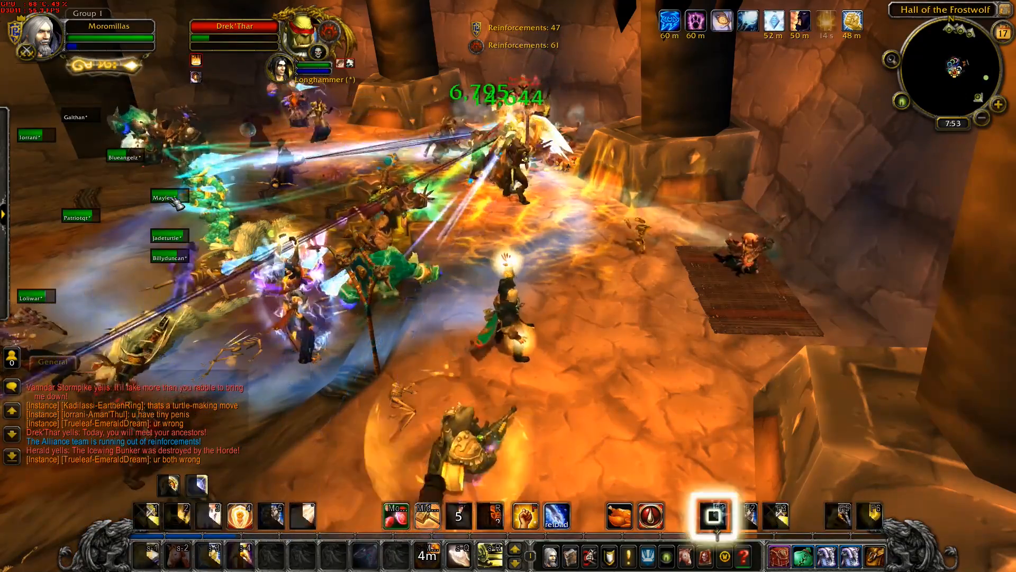
- Target Drek'Thar in the Hall of the Frostwolf to engage him
click(716, 515)
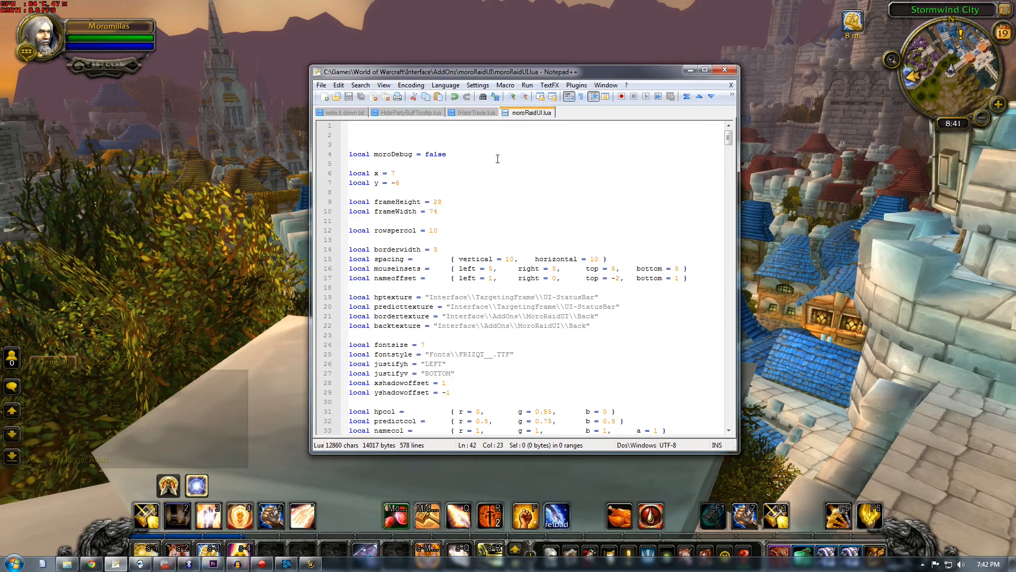
mouse_move(527, 112)
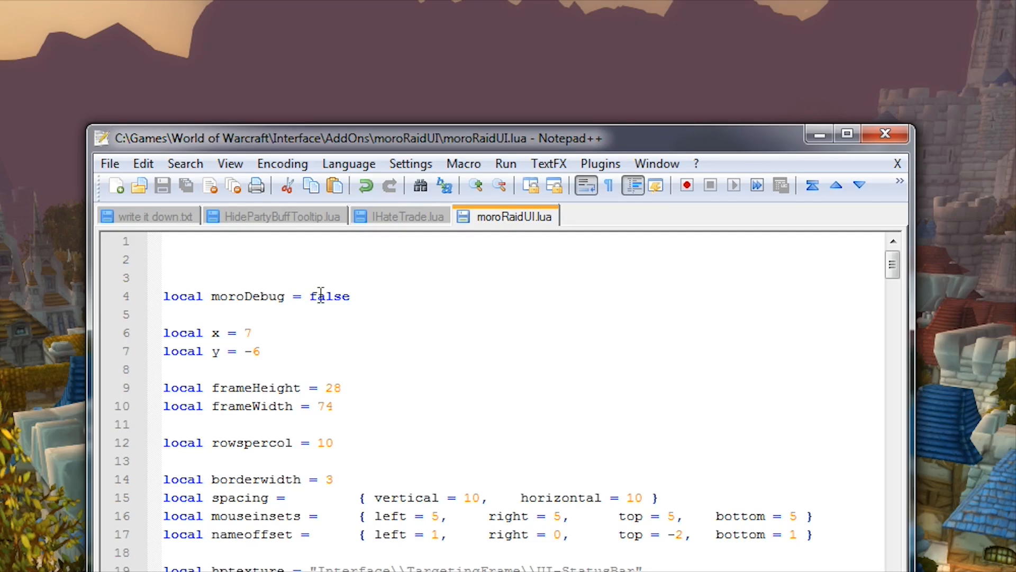
- Set moroDebug to true in moroRaidUI.lua
double_click(329, 297)
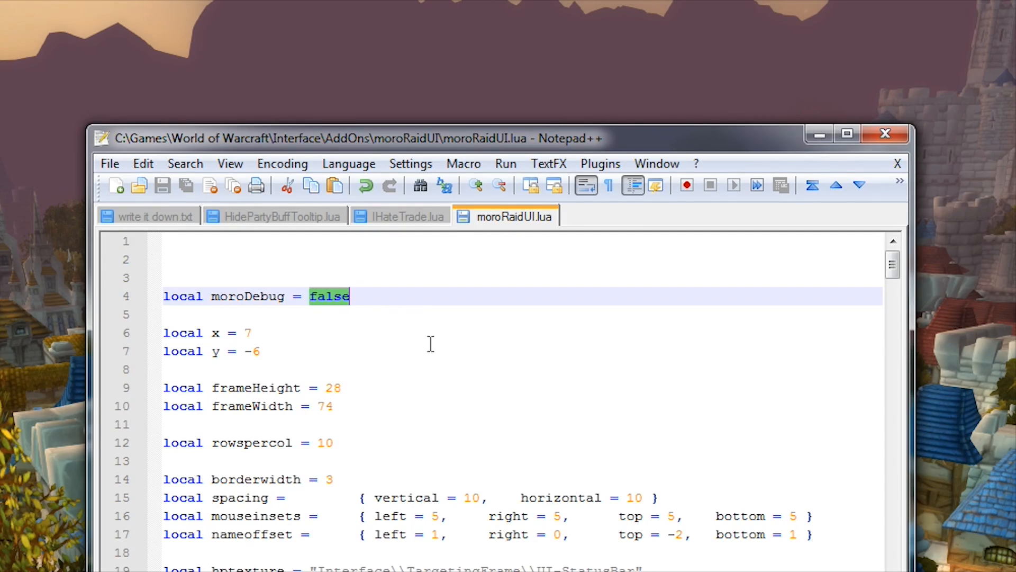
text(true)
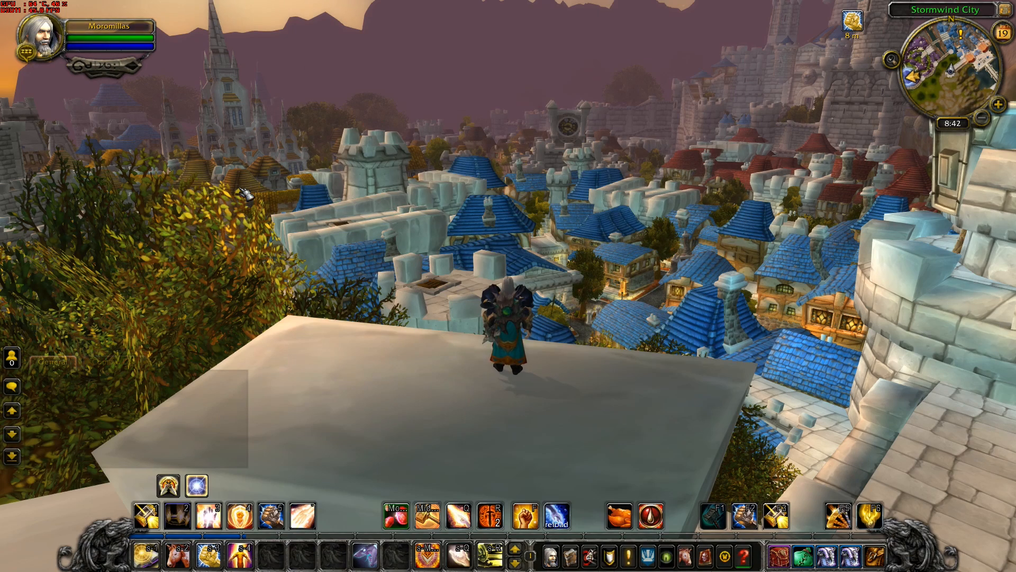
- Reload the interface with the /reload chat command
text(/reload)
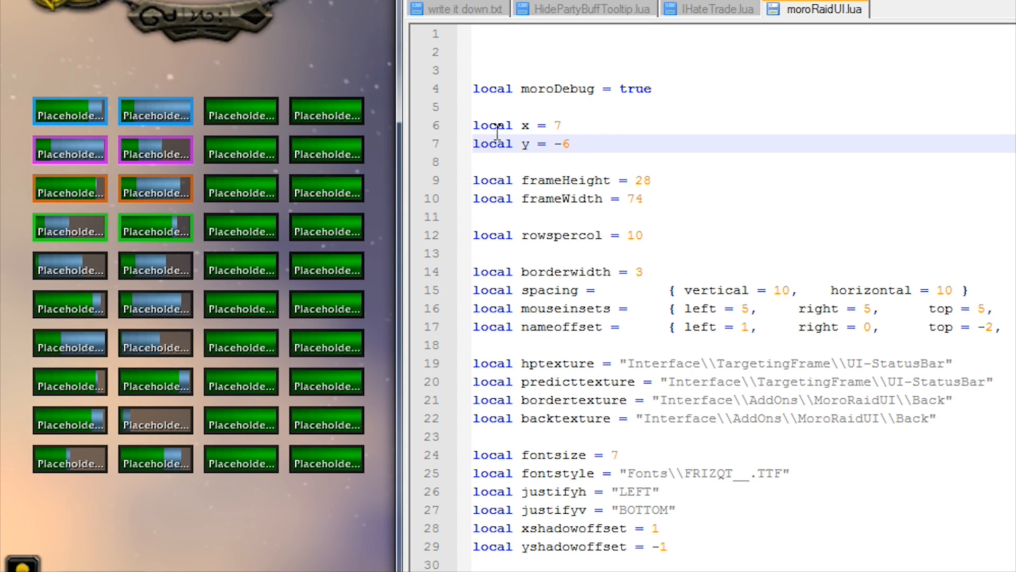
mouse_move(207, 126)
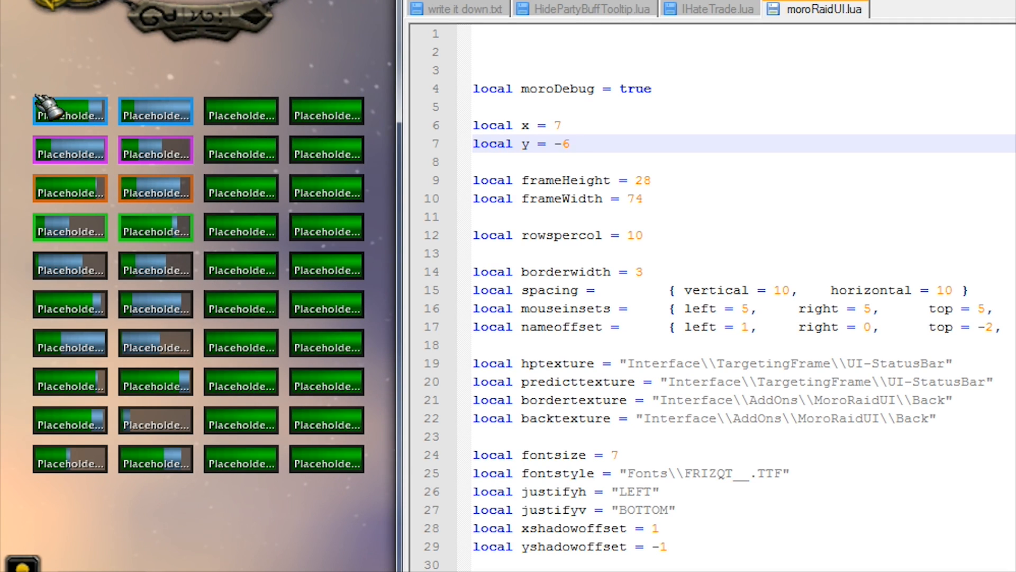
click(567, 143)
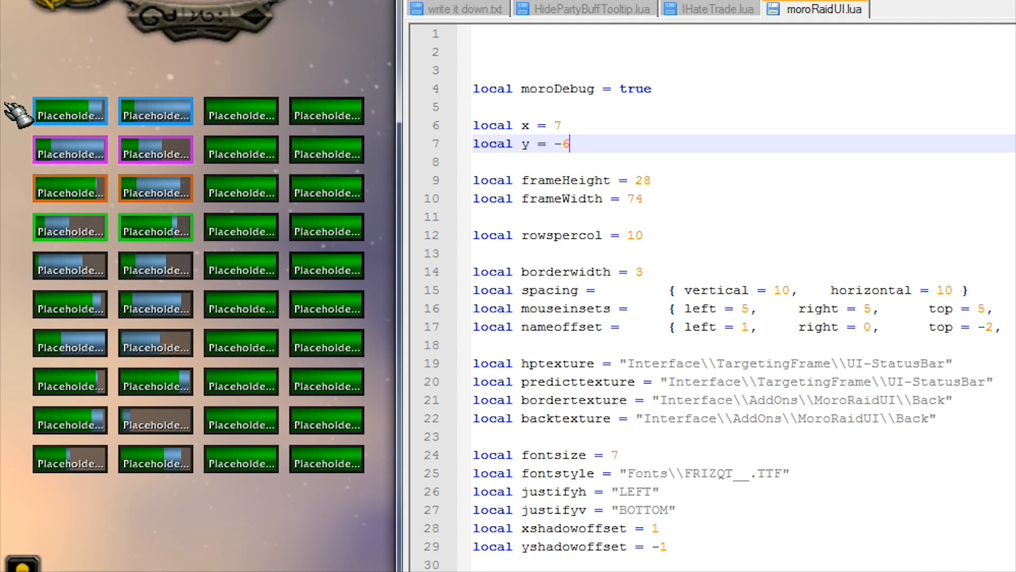
mouse_move(62, 114)
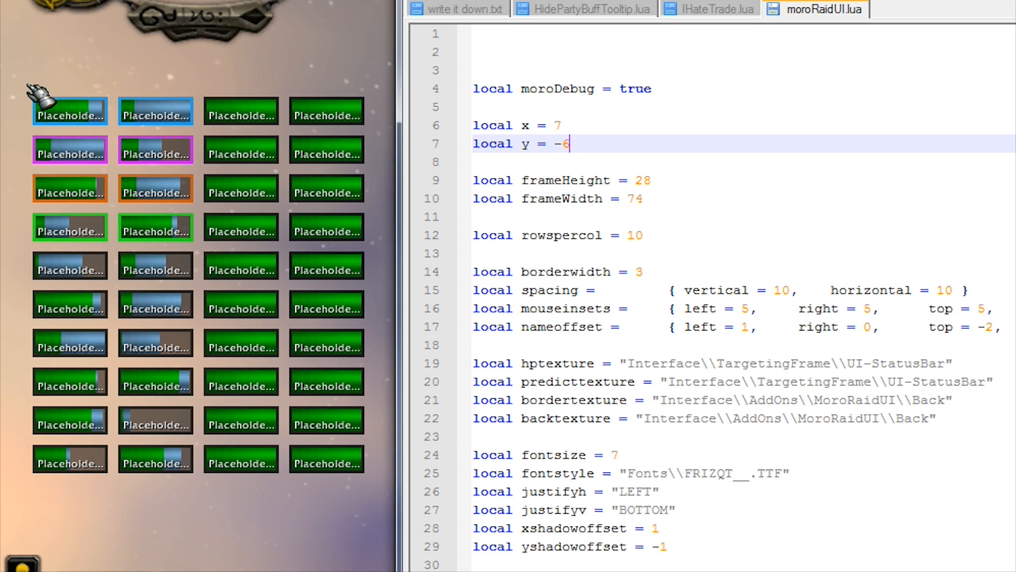
mouse_move(502, 137)
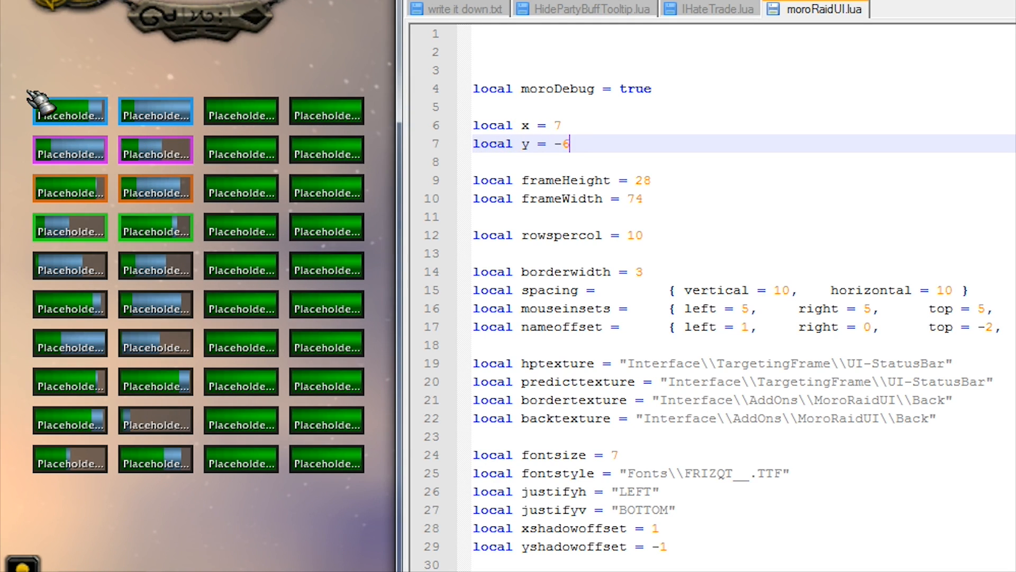
mouse_move(129, 201)
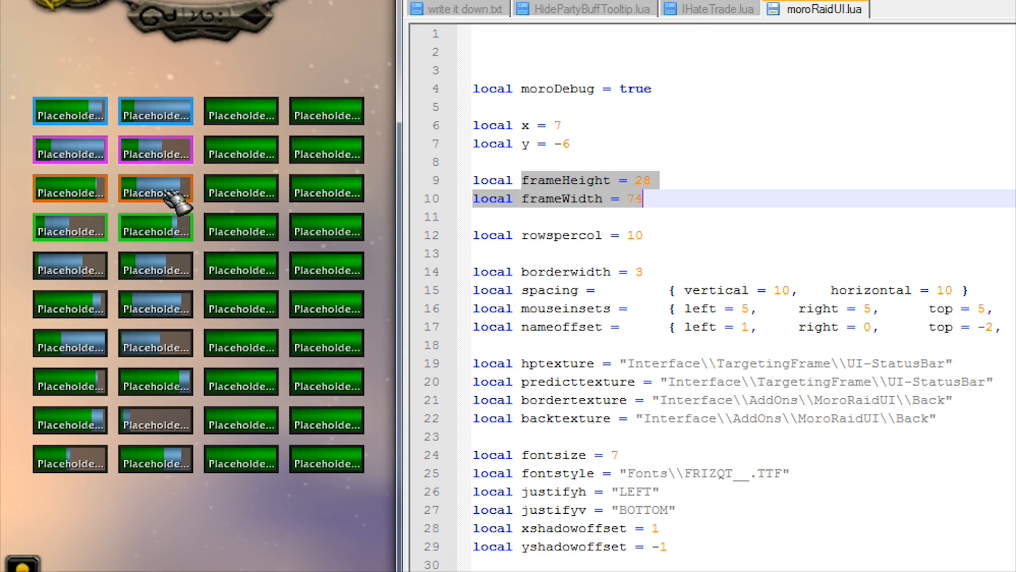
mouse_move(736, 186)
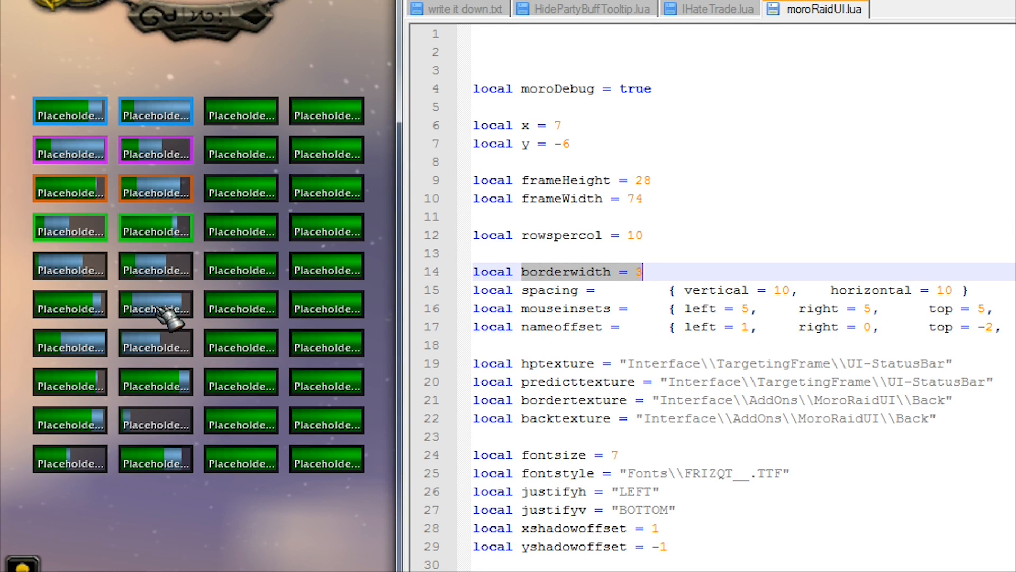
mouse_move(162, 192)
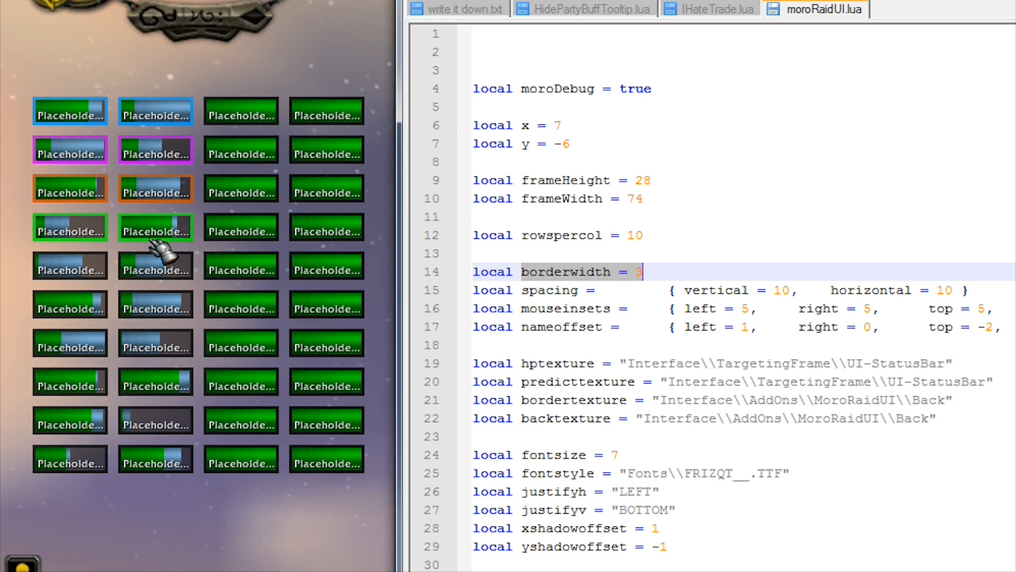
mouse_move(522, 252)
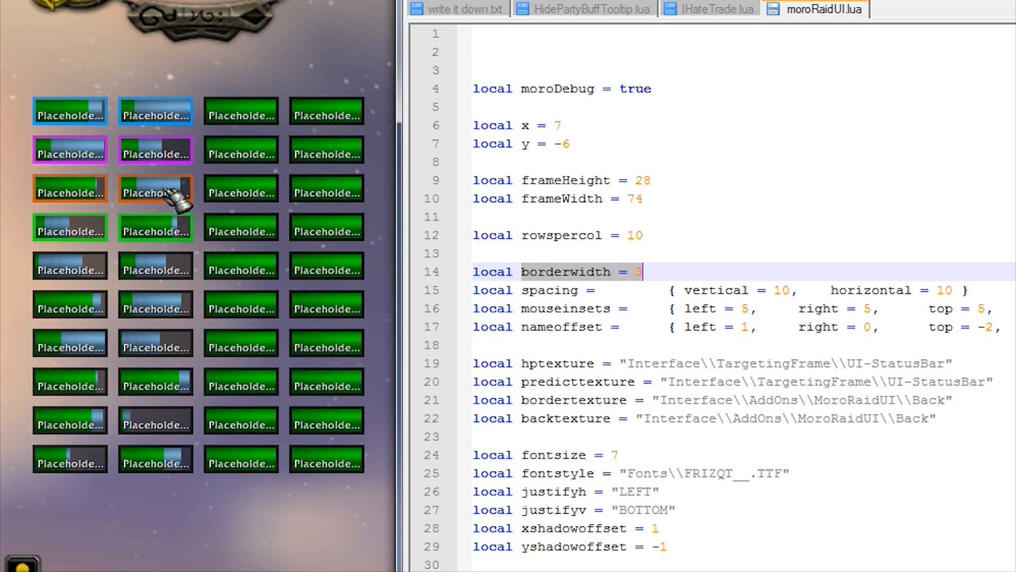
mouse_move(223, 117)
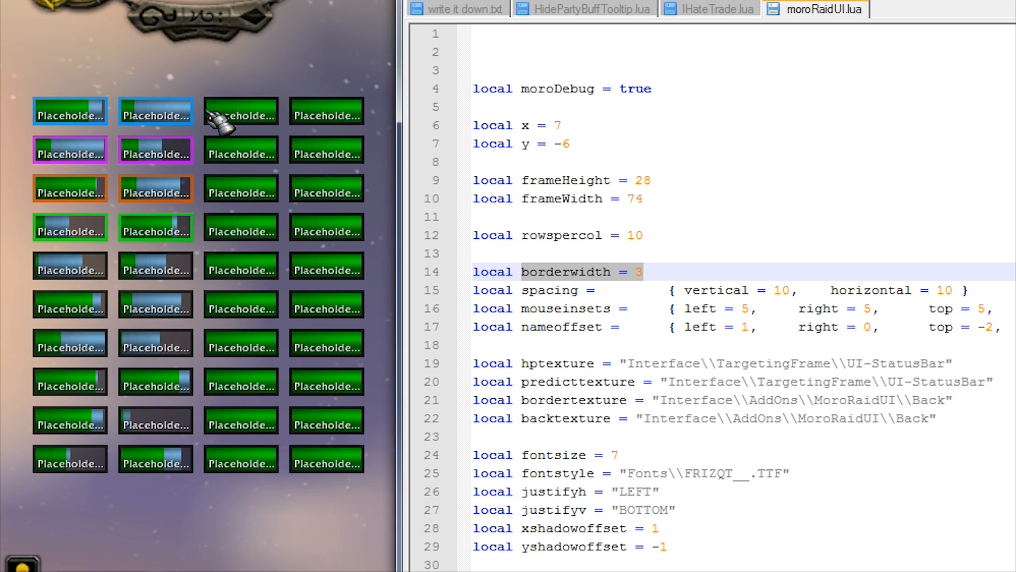
mouse_move(541, 279)
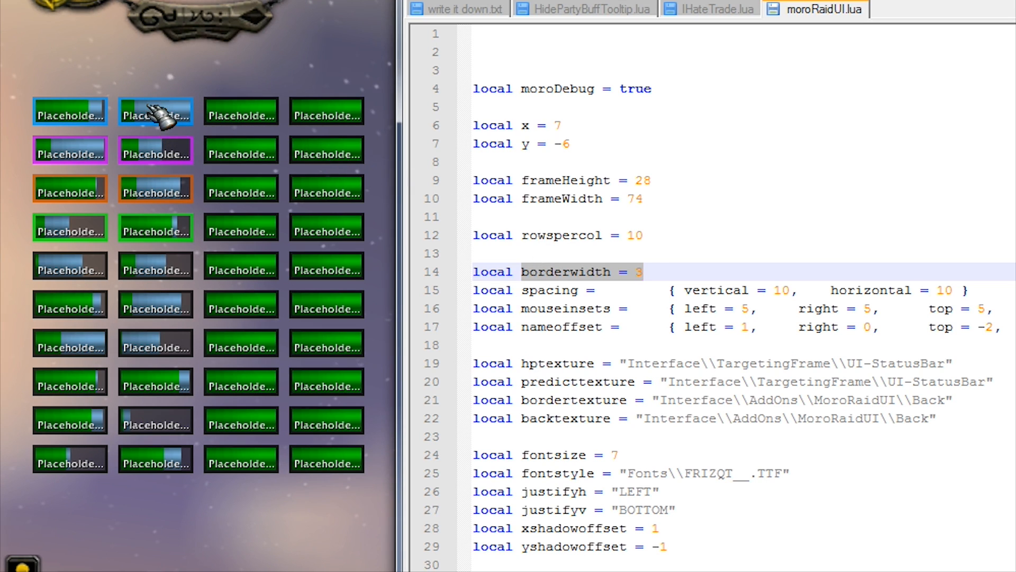
mouse_move(240, 367)
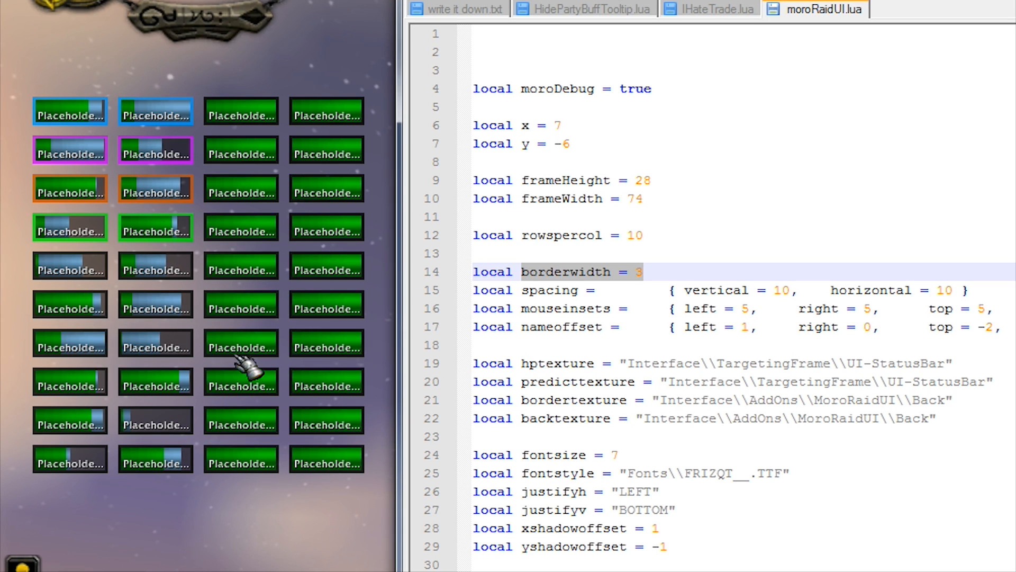
mouse_move(411, 395)
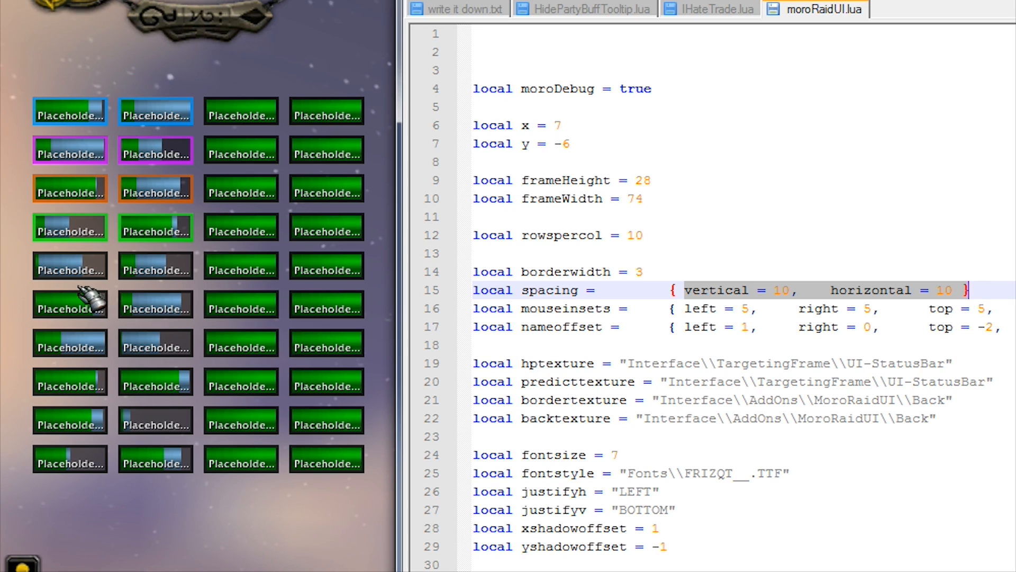
mouse_move(244, 265)
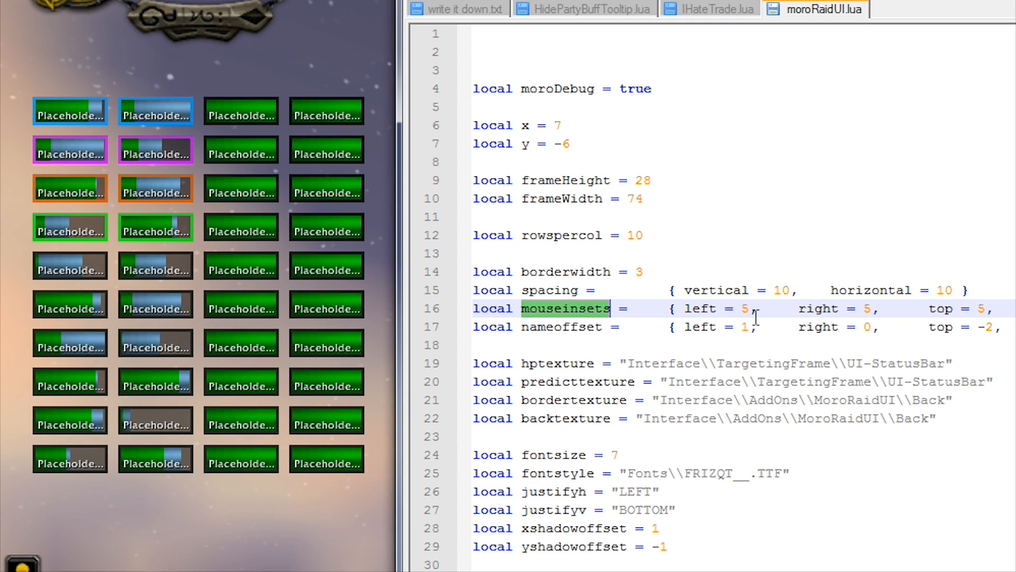
mouse_move(336, 385)
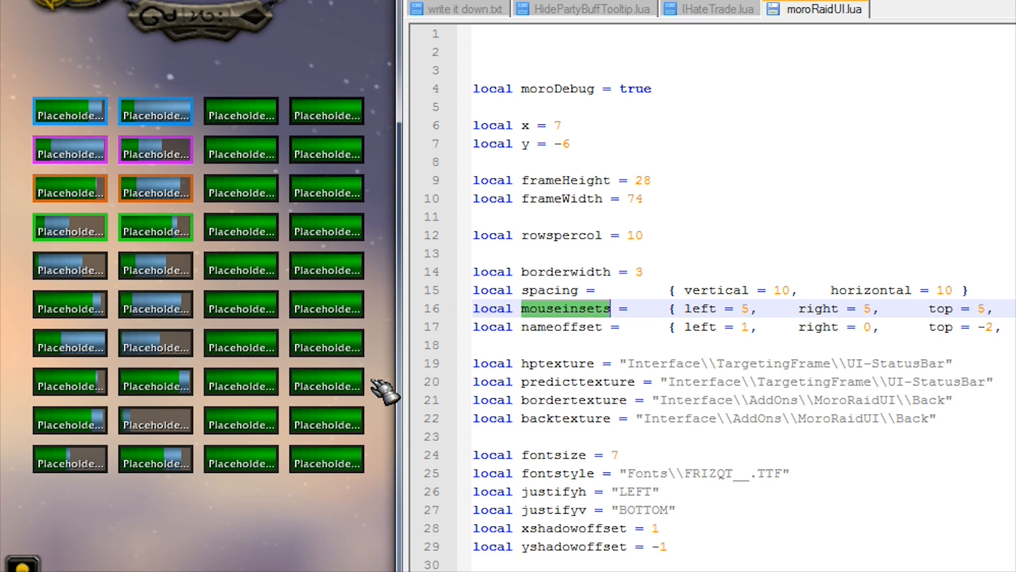
mouse_move(318, 388)
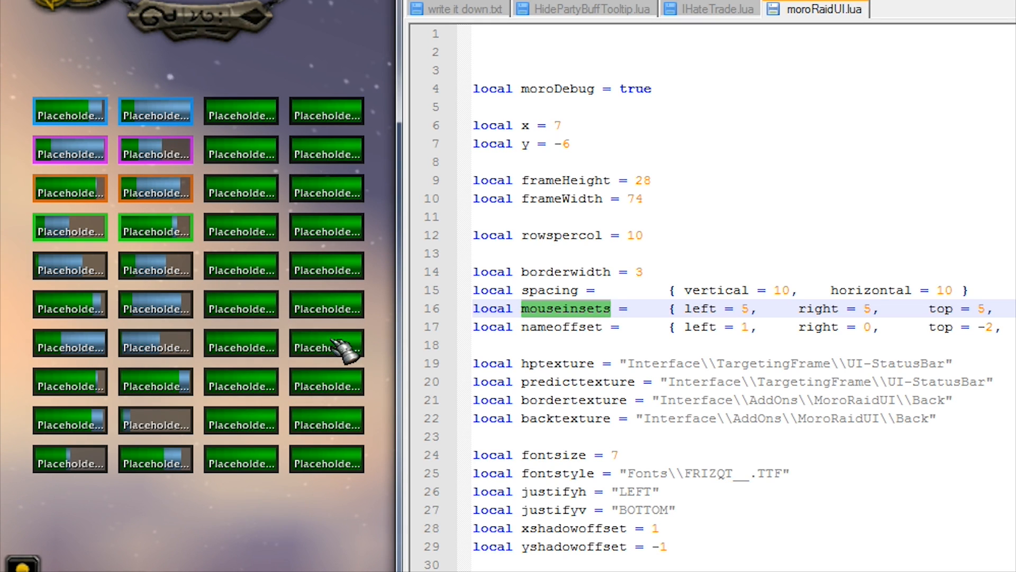
mouse_move(326, 342)
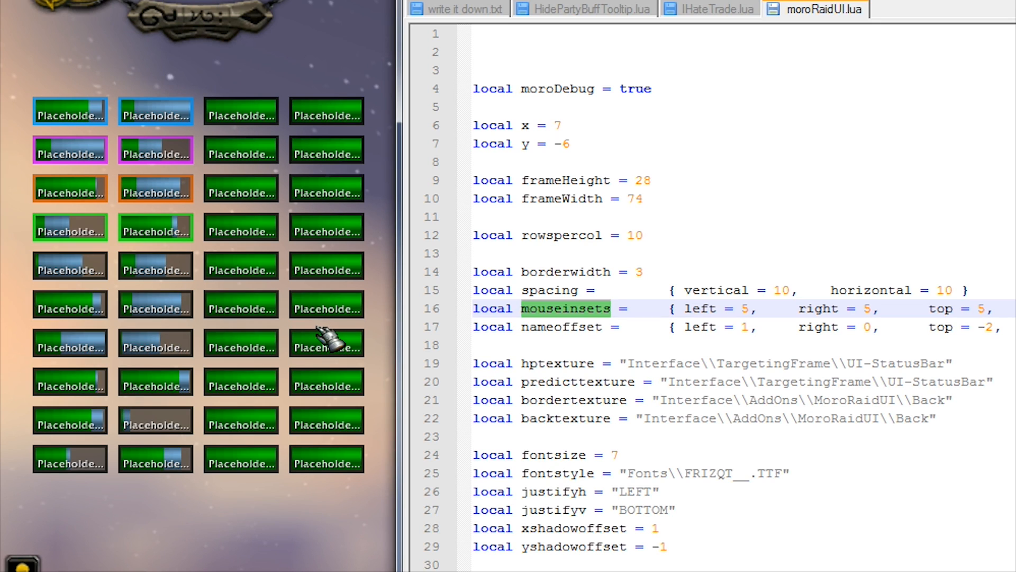
mouse_move(329, 339)
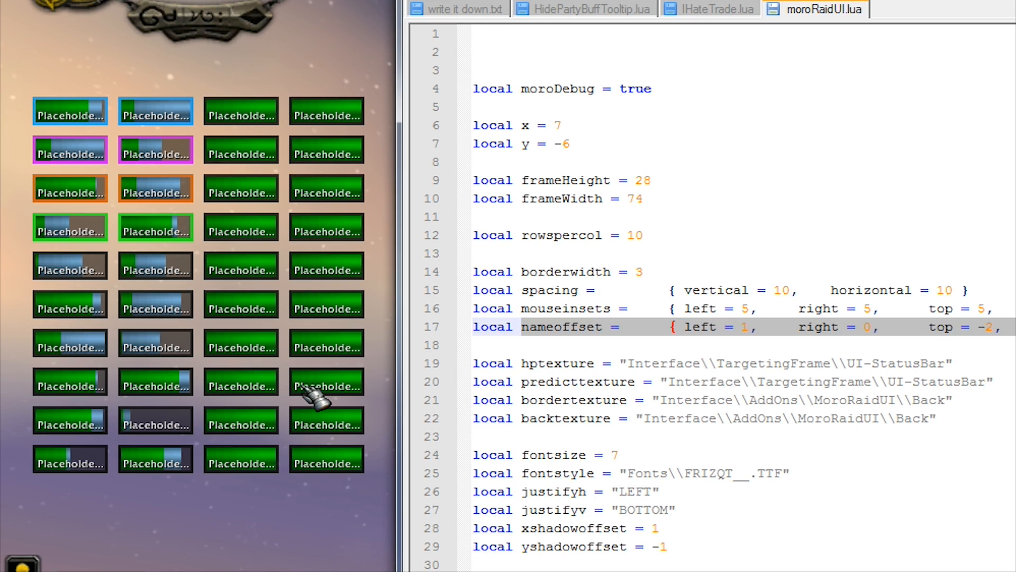
mouse_move(311, 386)
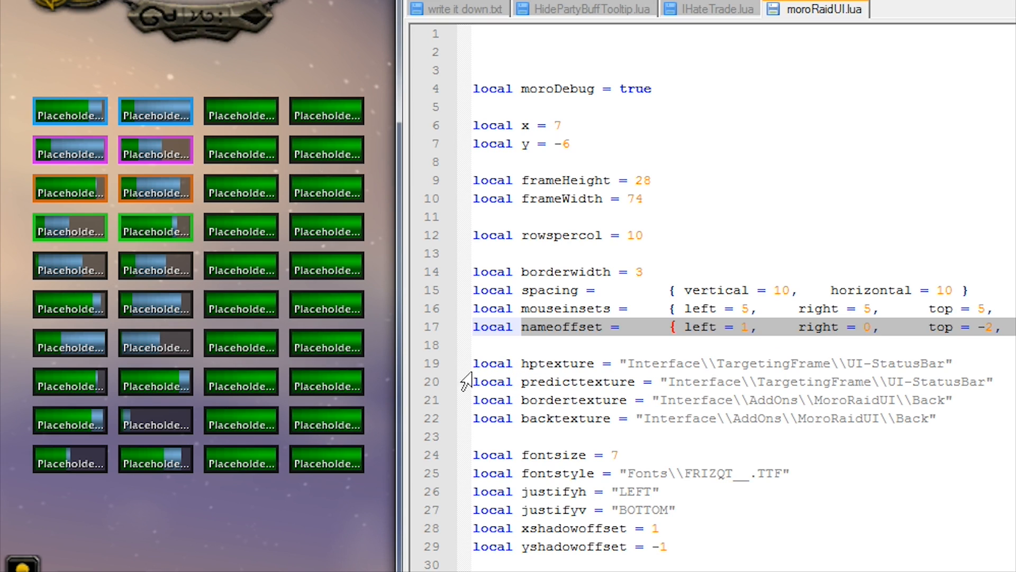
mouse_move(326, 435)
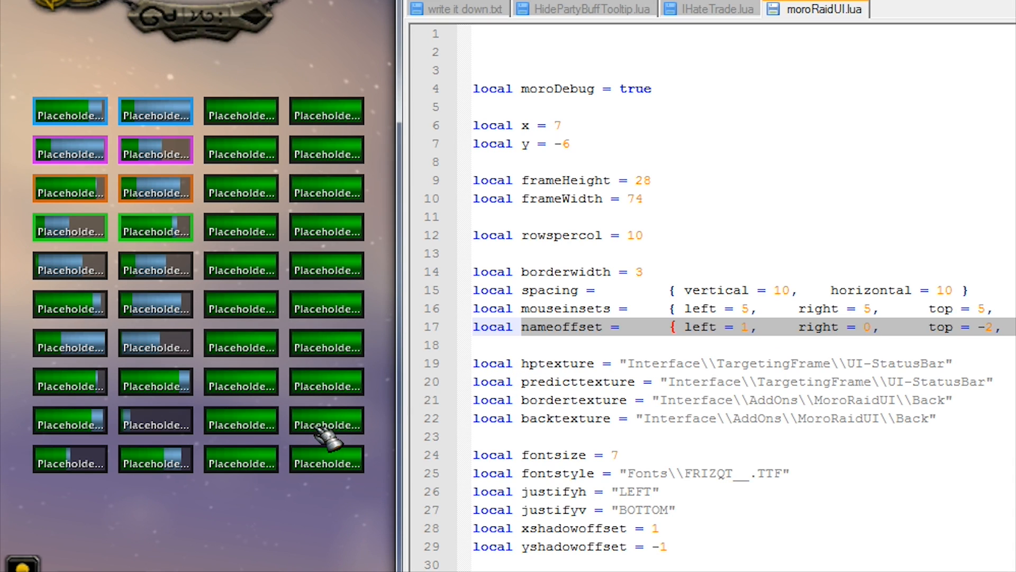
mouse_move(324, 431)
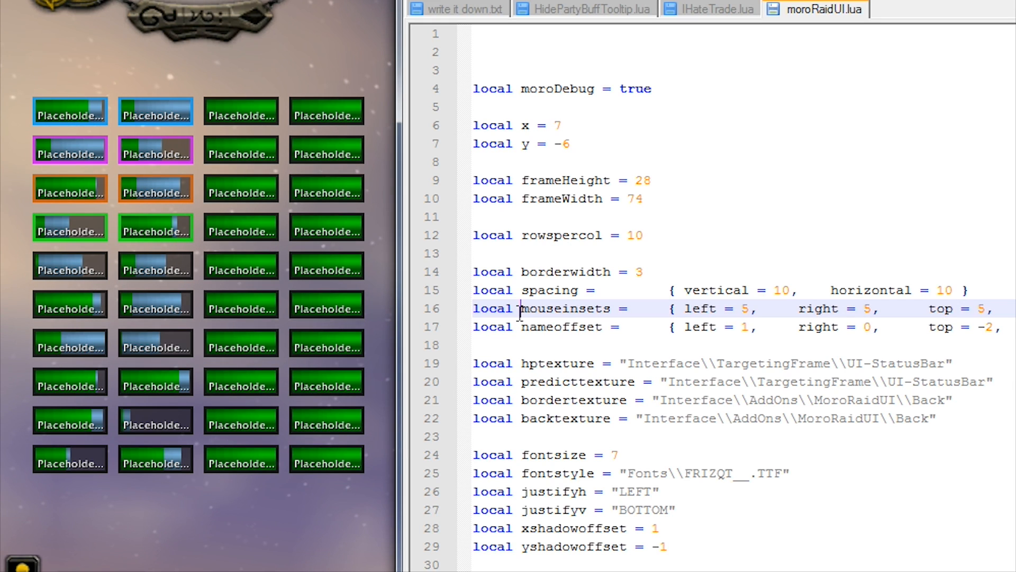
click(606, 327)
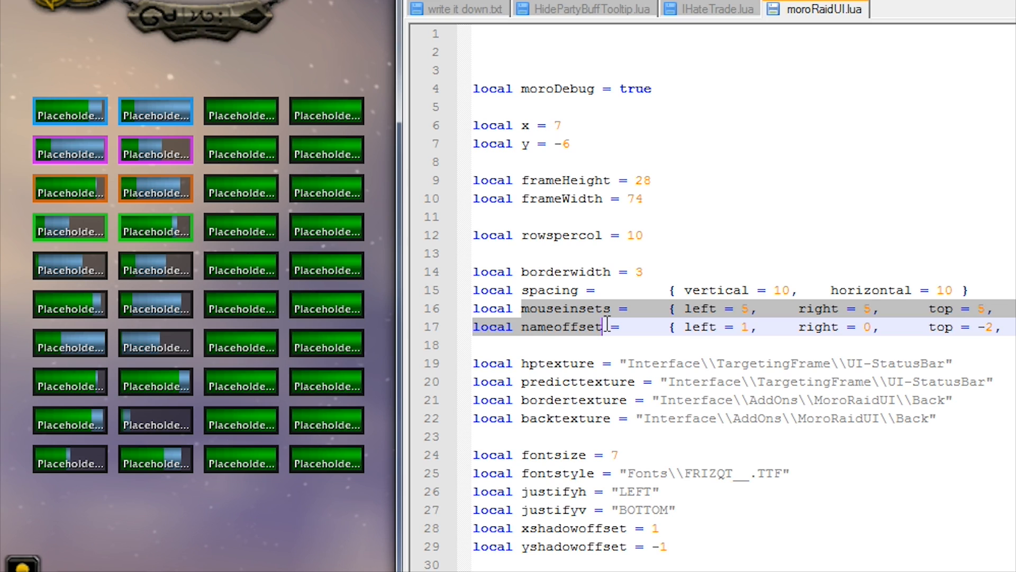
click(634, 326)
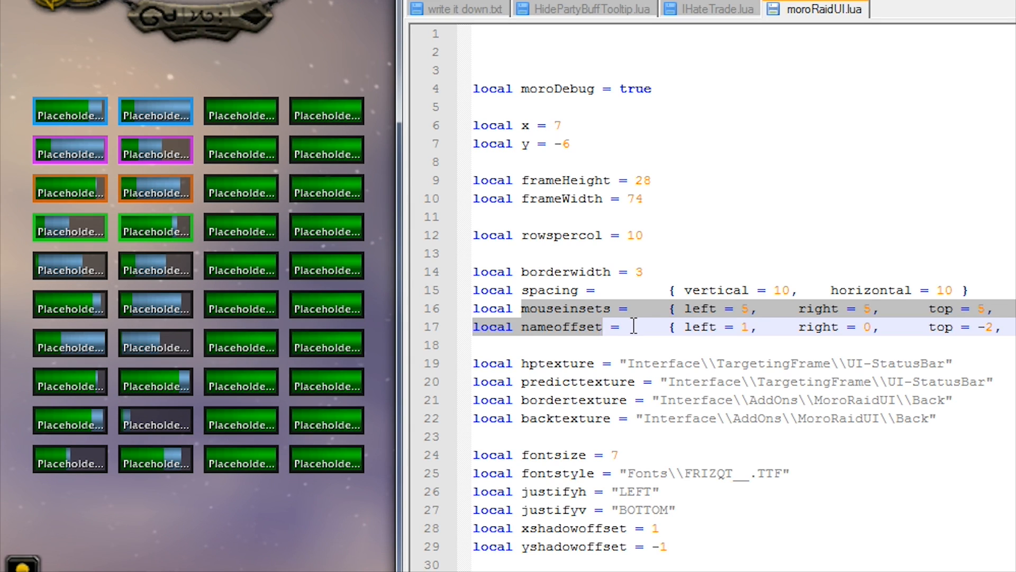
mouse_move(681, 271)
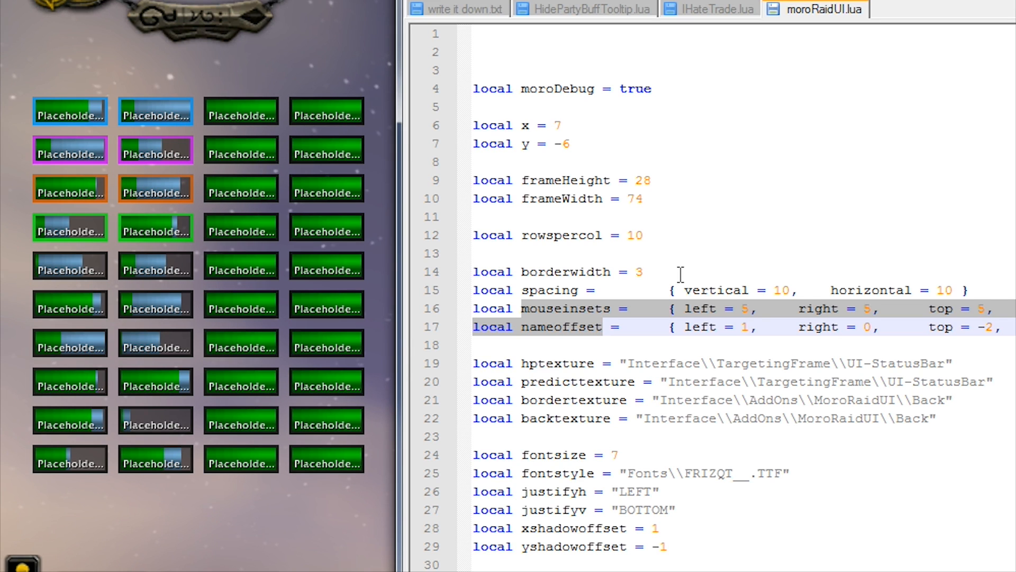
- Highlight the xshadowoffset 1 and yshadowoffset -1 lines in moroRaidUI.lua
scroll(down, 3)
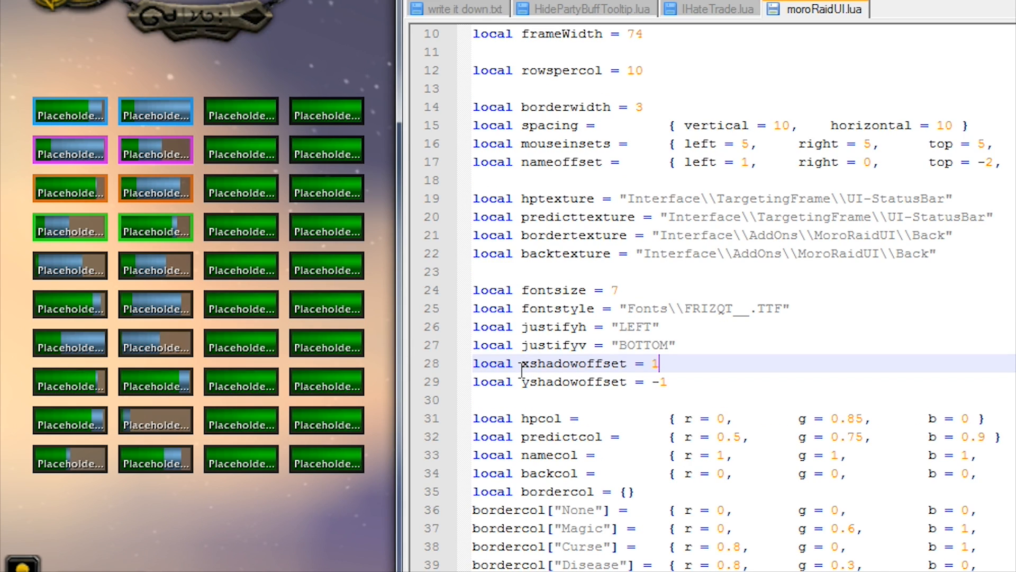
drag(519, 364, 690, 399)
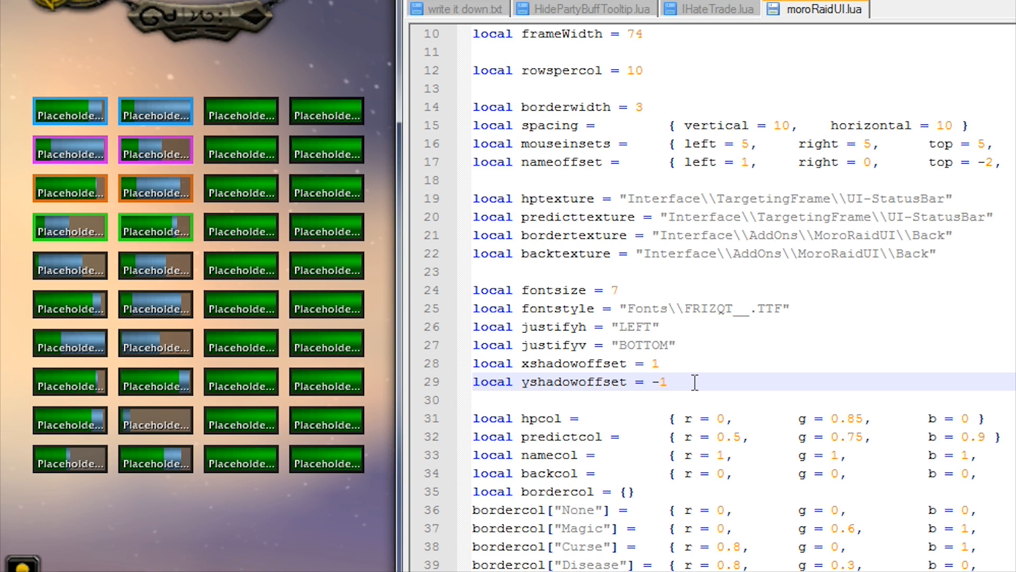
mouse_move(317, 394)
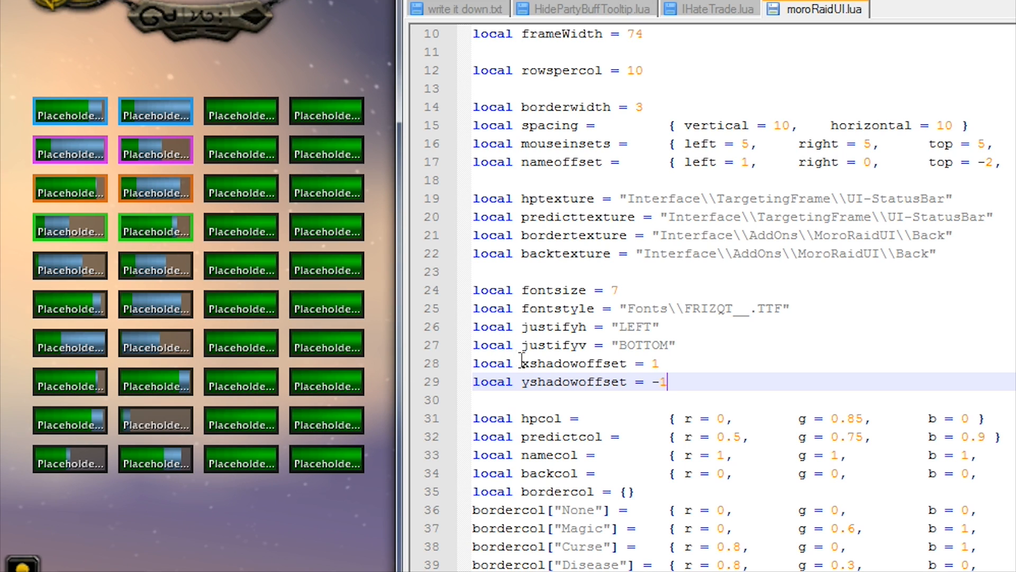
drag(521, 364, 666, 383)
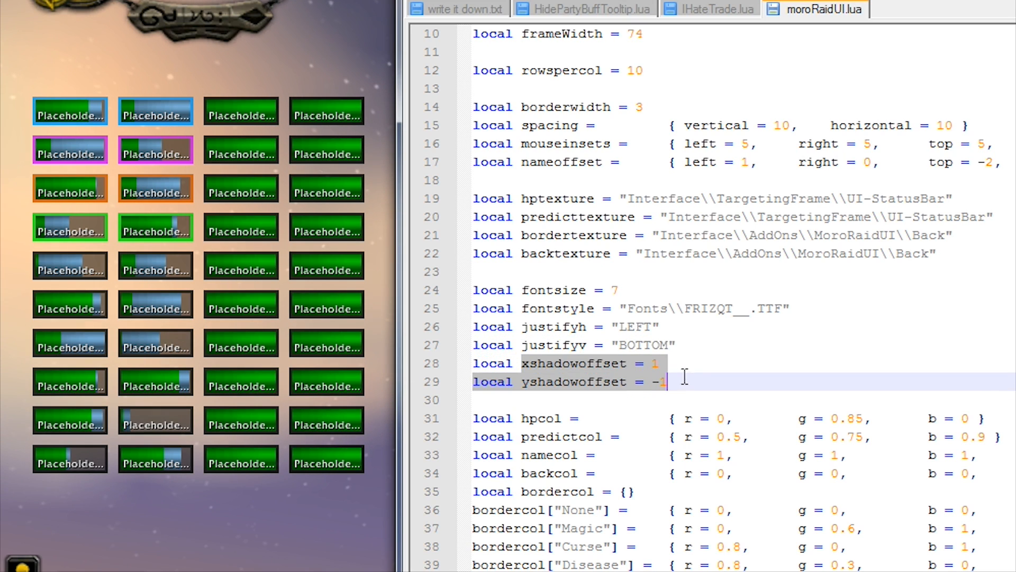
mouse_move(347, 434)
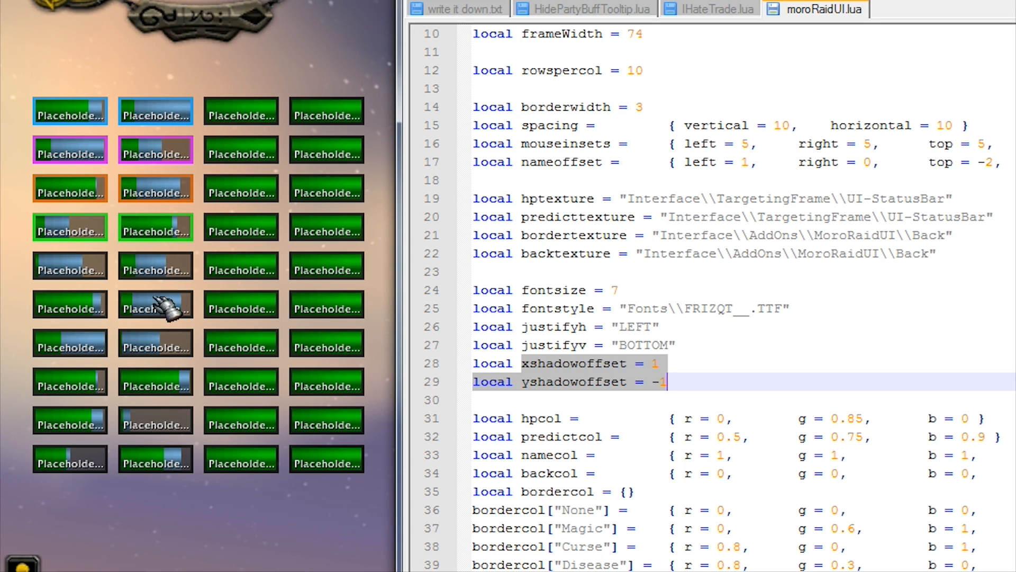
mouse_move(343, 311)
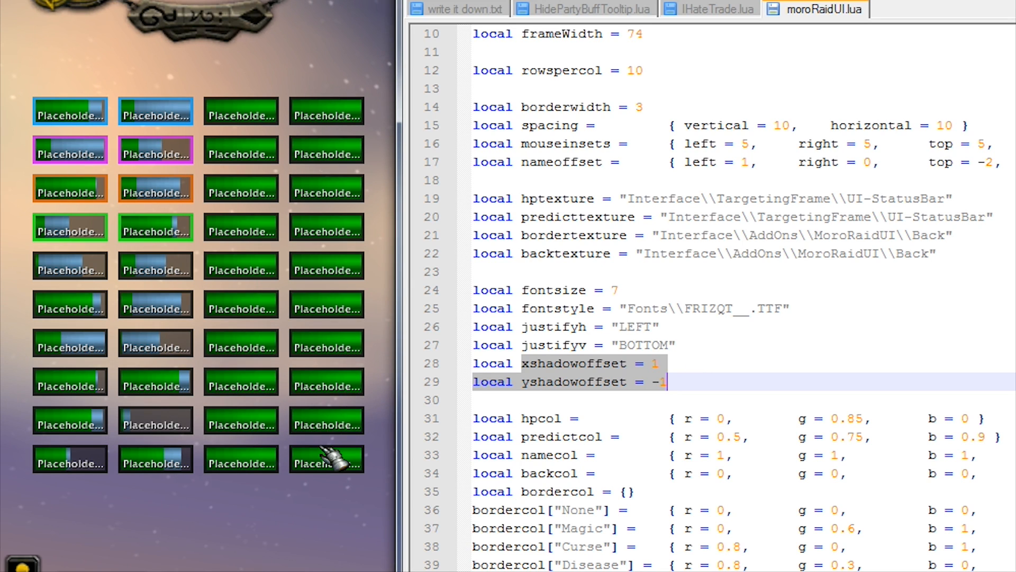
- Scroll to the hppredict–hiderealmsuffix settings and place the cursor in the outofrangealpha line
scroll(down, 3)
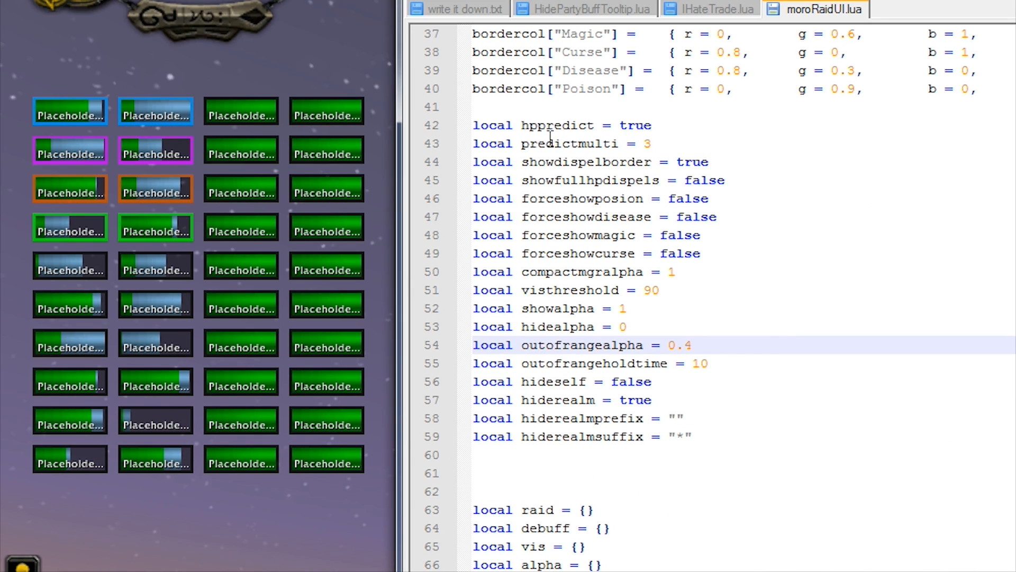
mouse_move(636, 125)
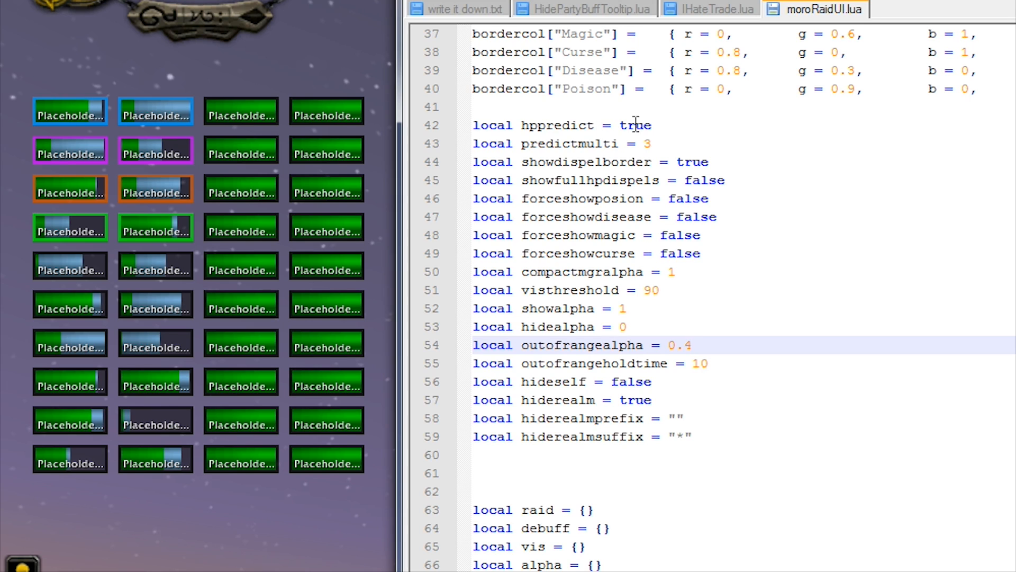
mouse_move(156, 304)
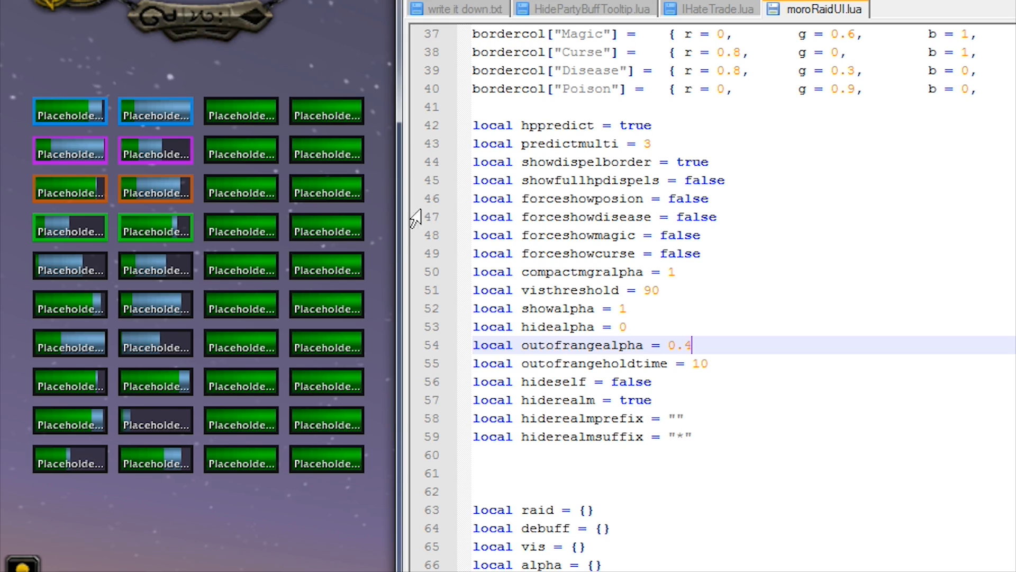
click(614, 125)
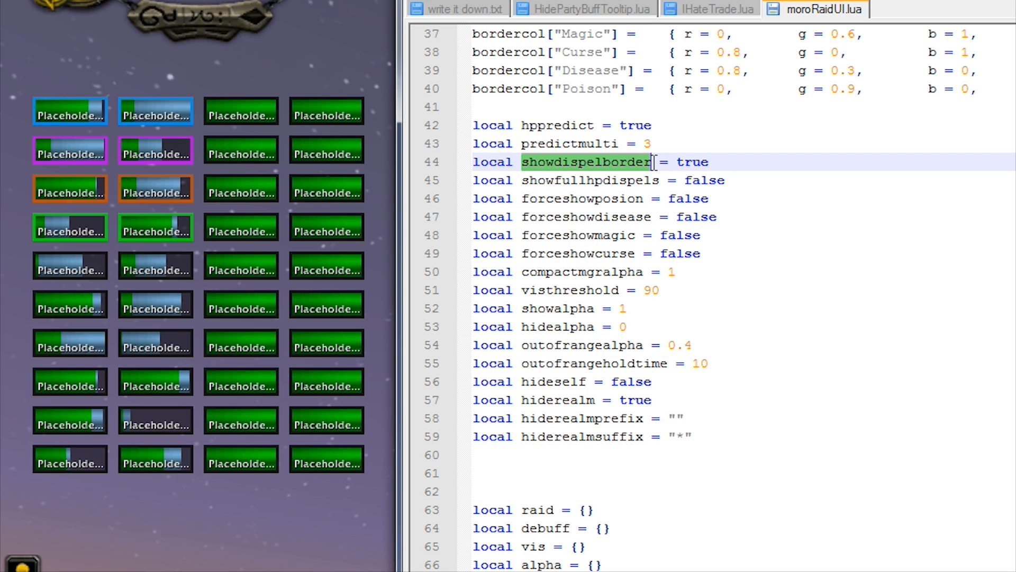
mouse_move(320, 123)
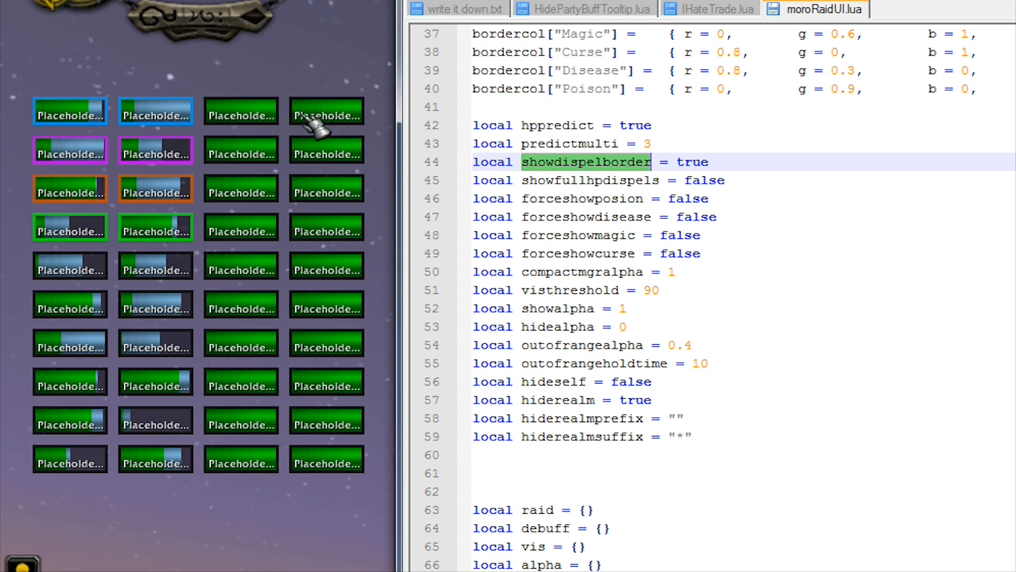
mouse_move(159, 165)
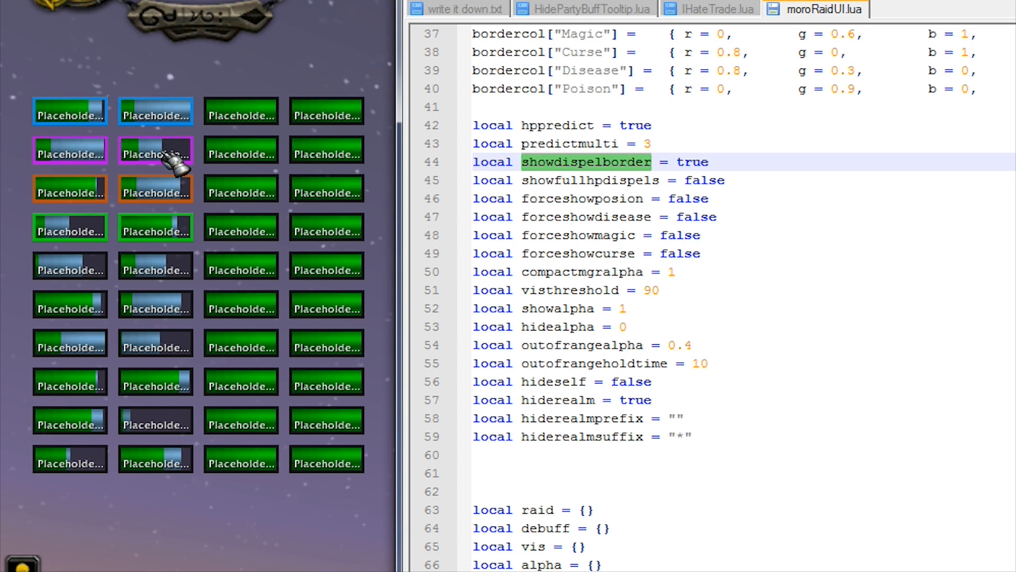
mouse_move(550, 164)
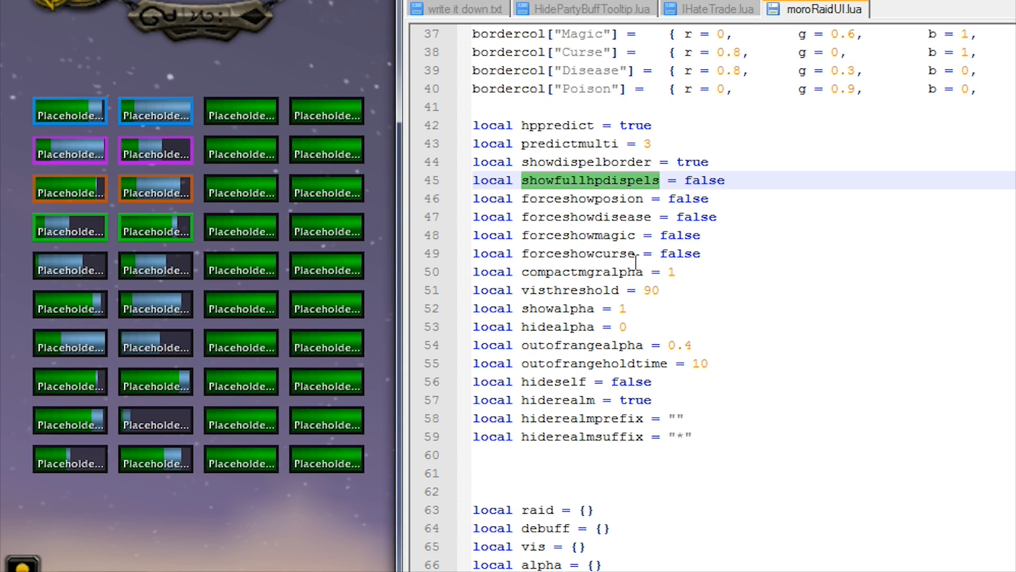
mouse_move(169, 202)
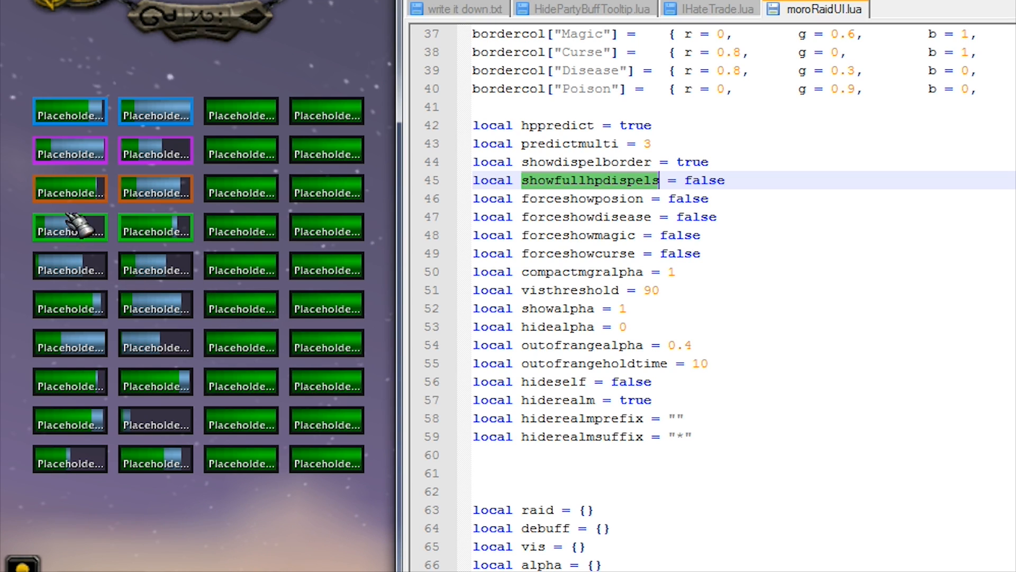
mouse_move(70, 202)
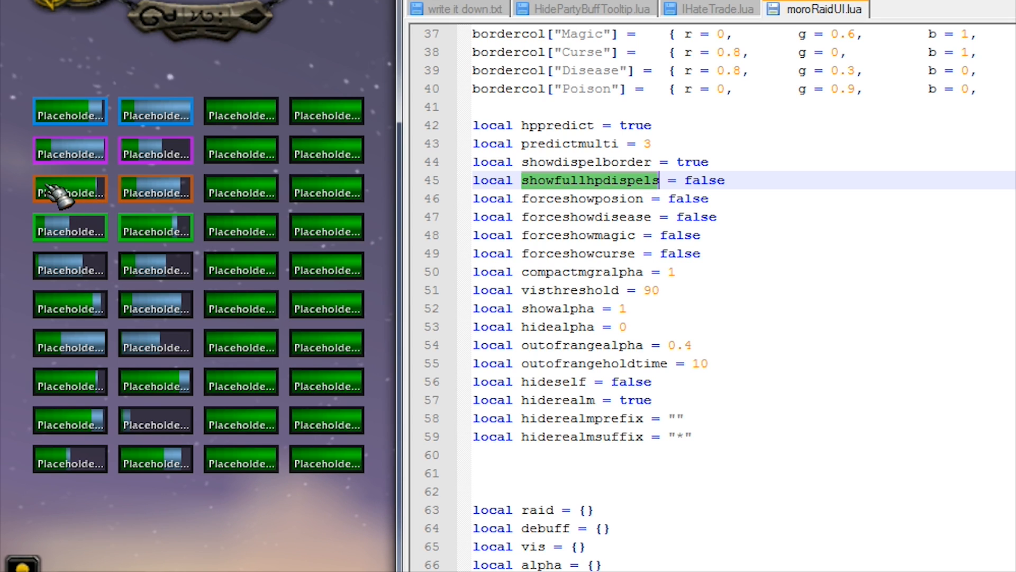
mouse_move(152, 196)
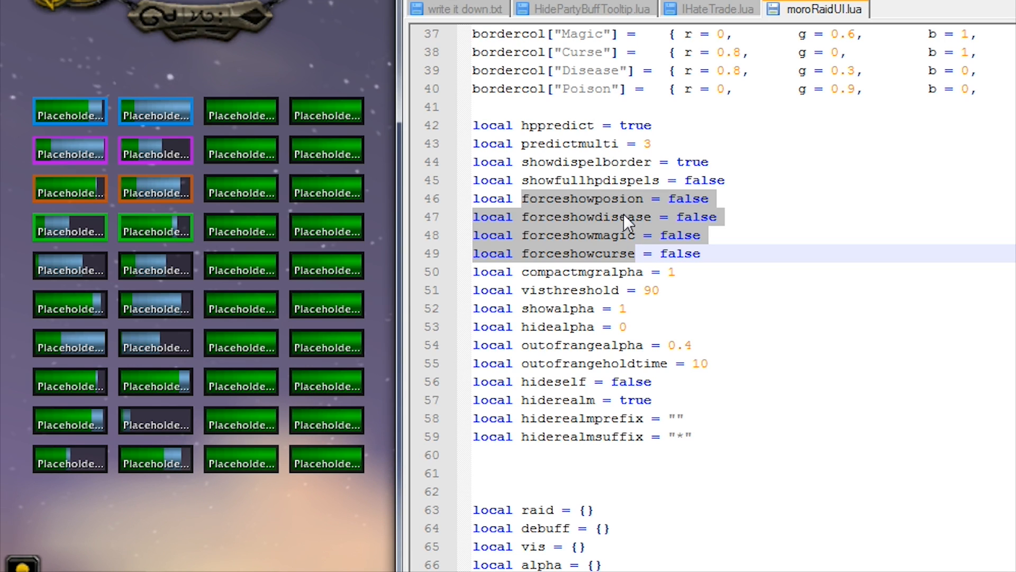
mouse_move(618, 261)
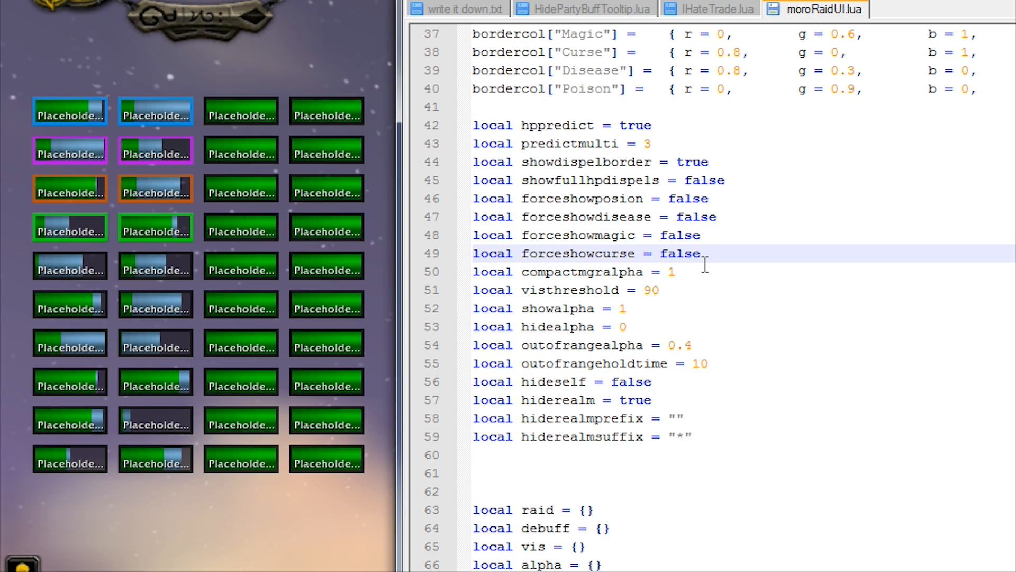
double_click(583, 272)
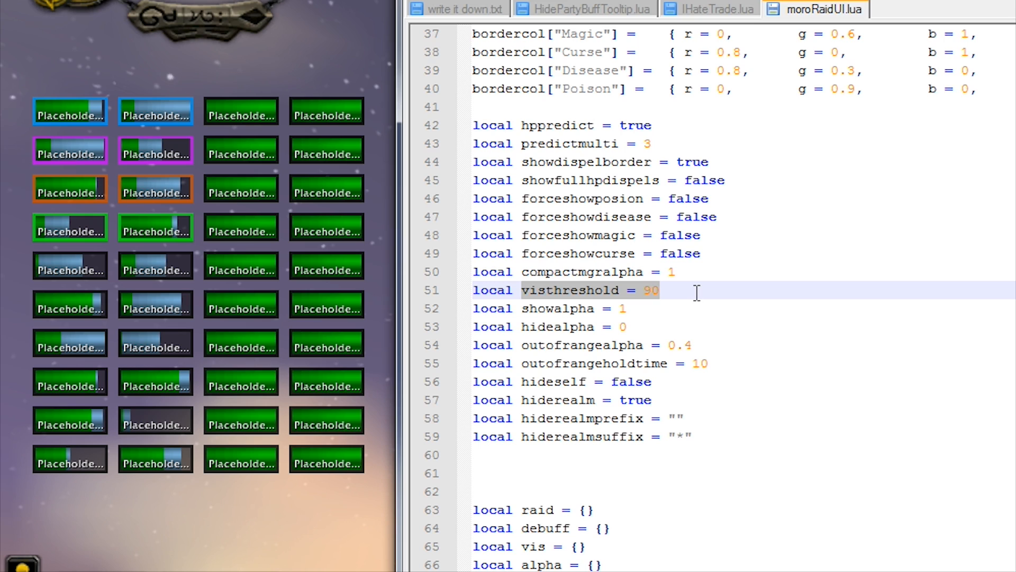
mouse_move(85, 388)
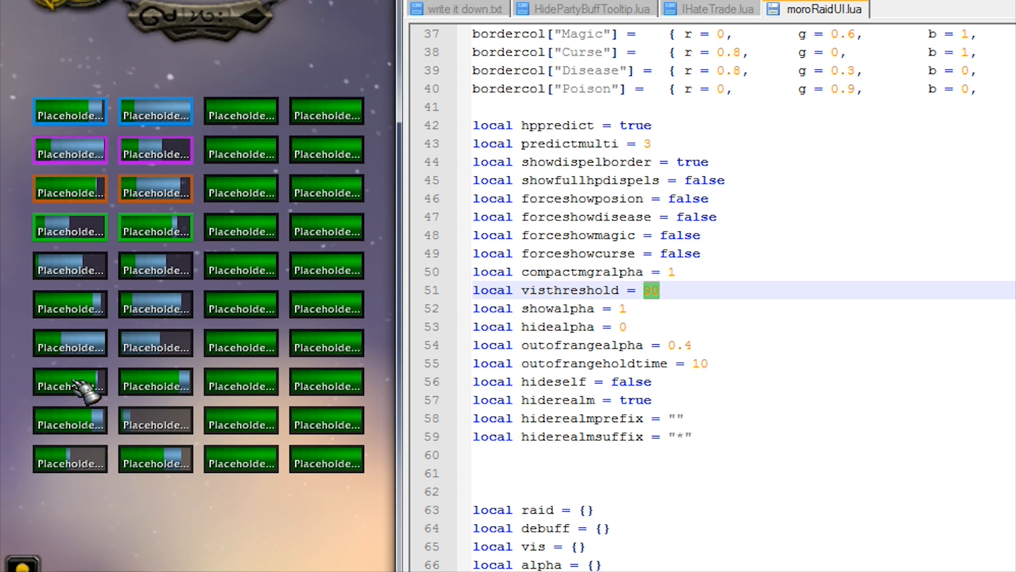
mouse_move(92, 310)
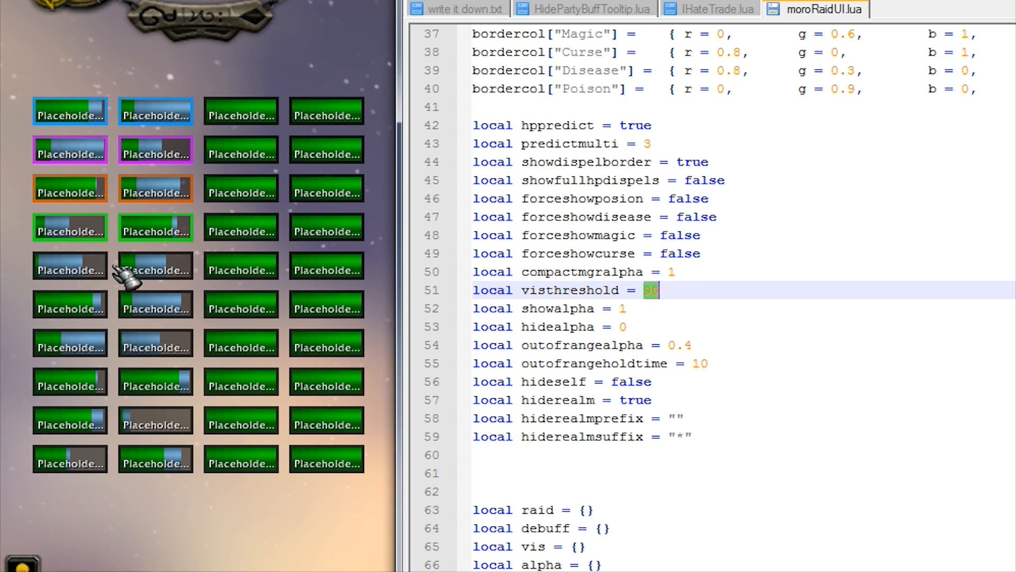
mouse_move(671, 388)
text(9)
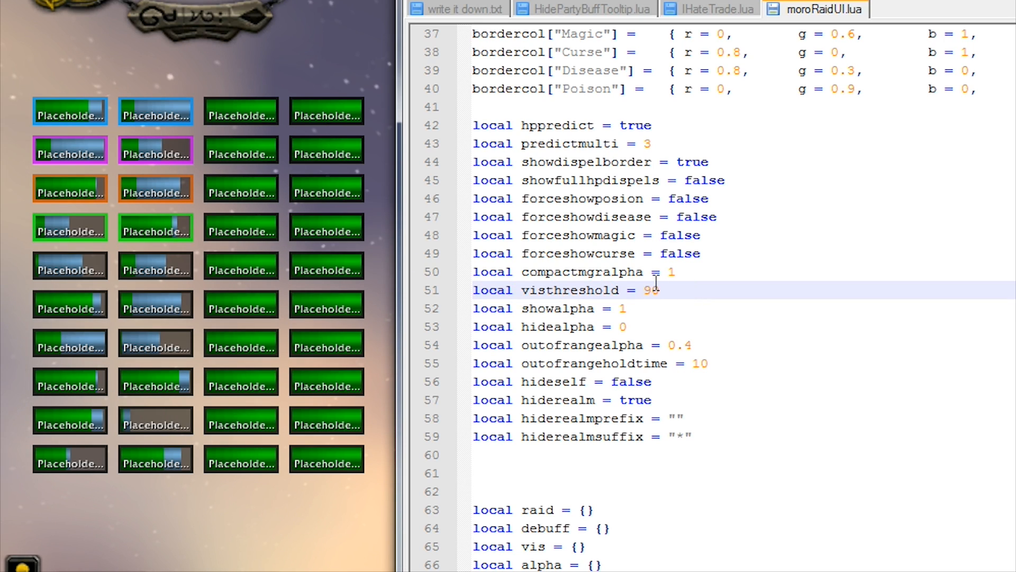
double_click(649, 290)
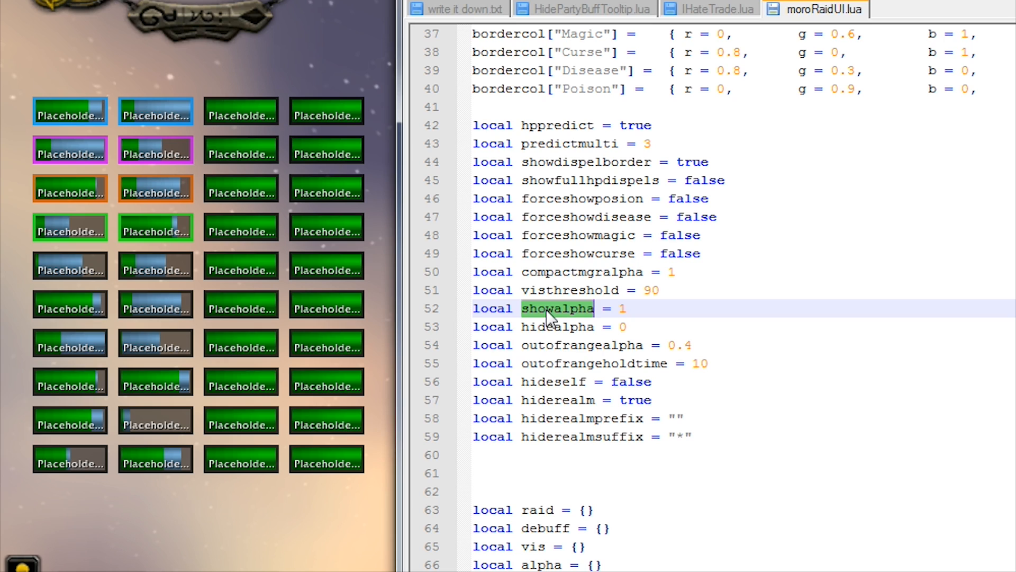
click(622, 308)
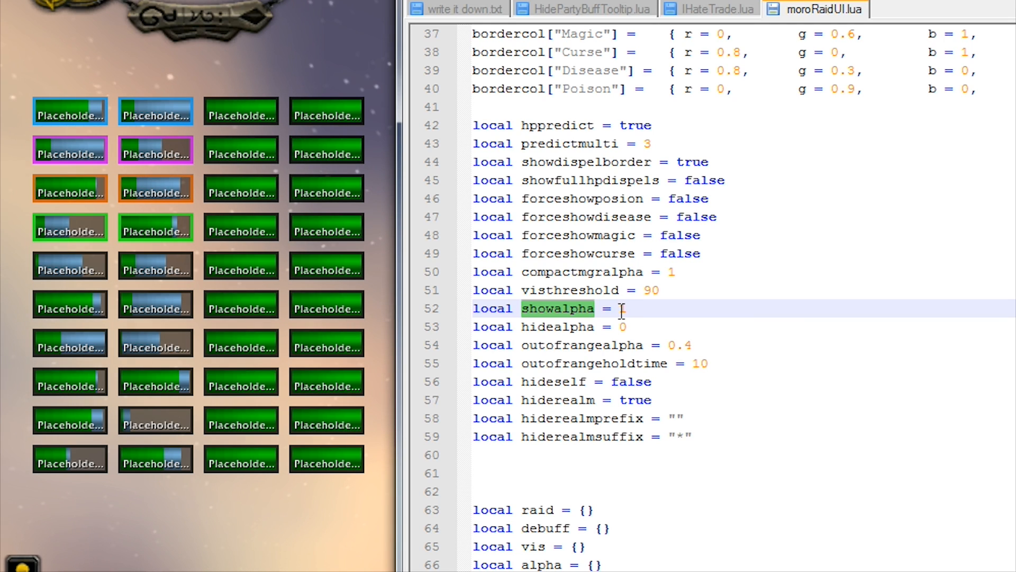
text(1)
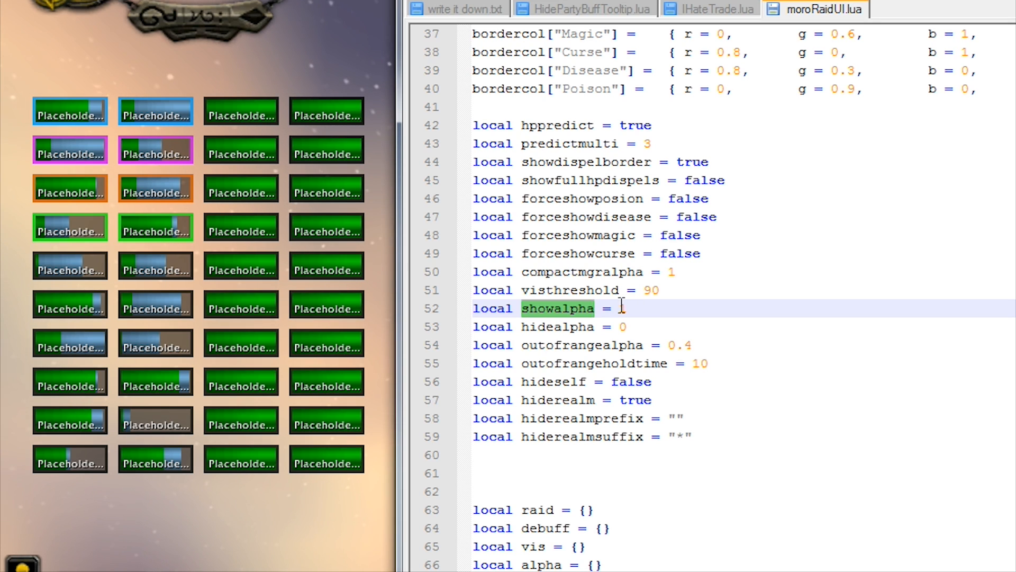
text(1)
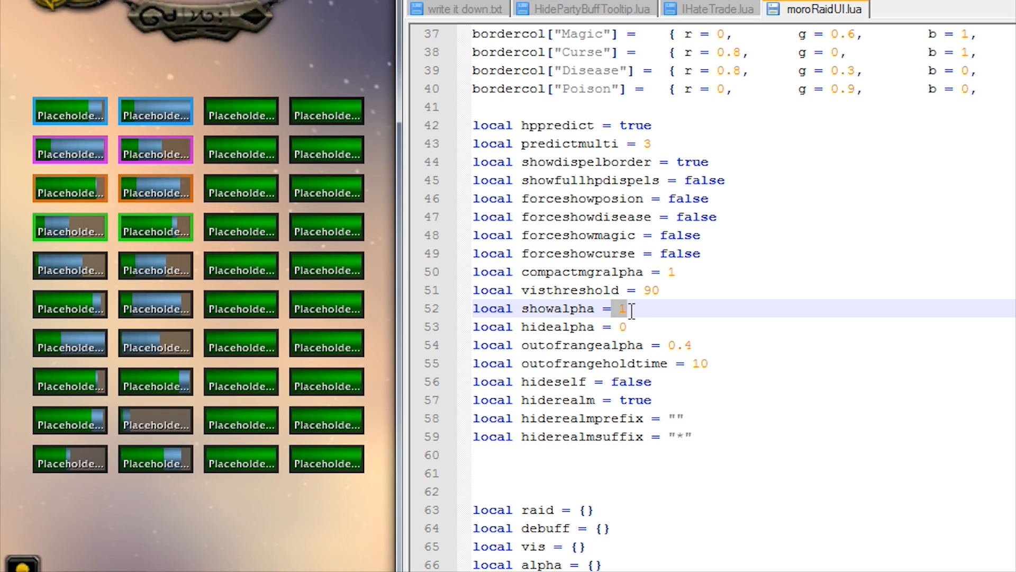
double_click(558, 327)
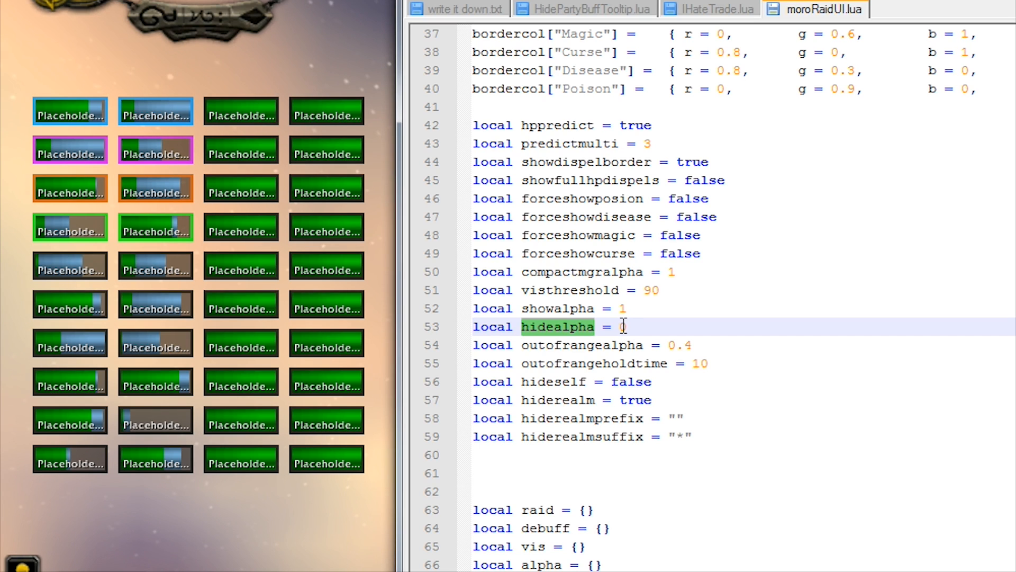
- Edit hidealpha so its value reads 0.2
text(0)
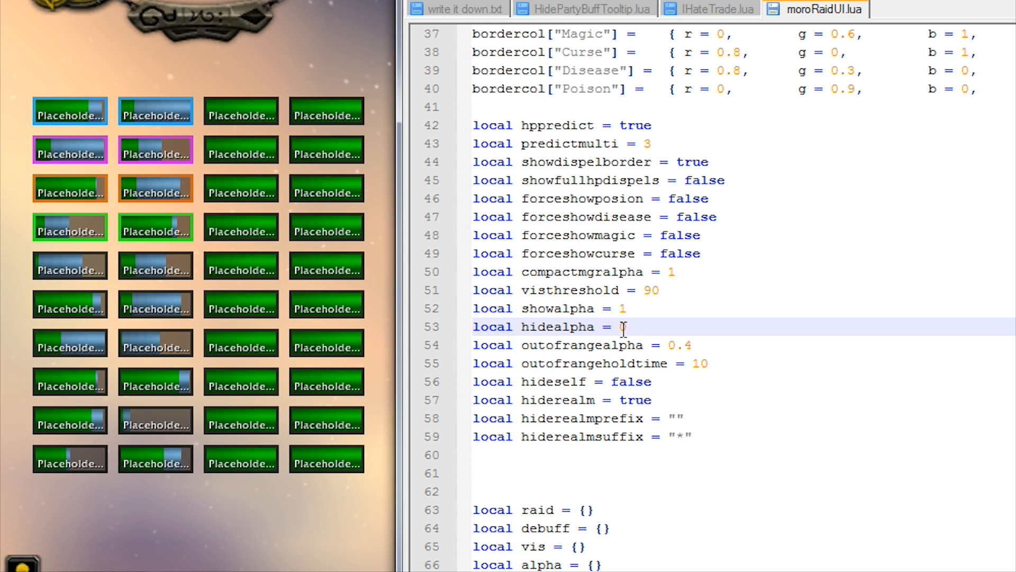
text(0)
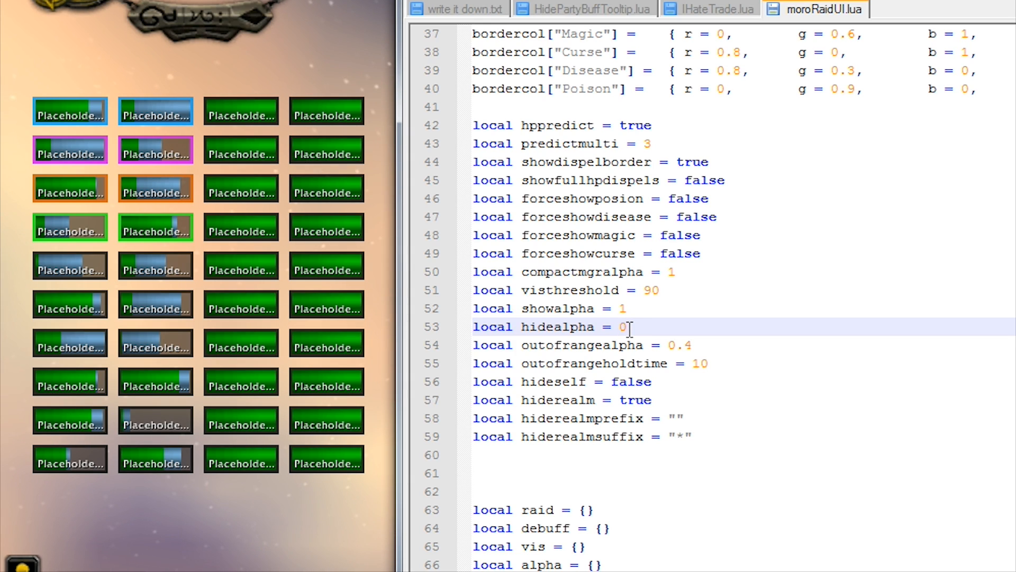
text(2)
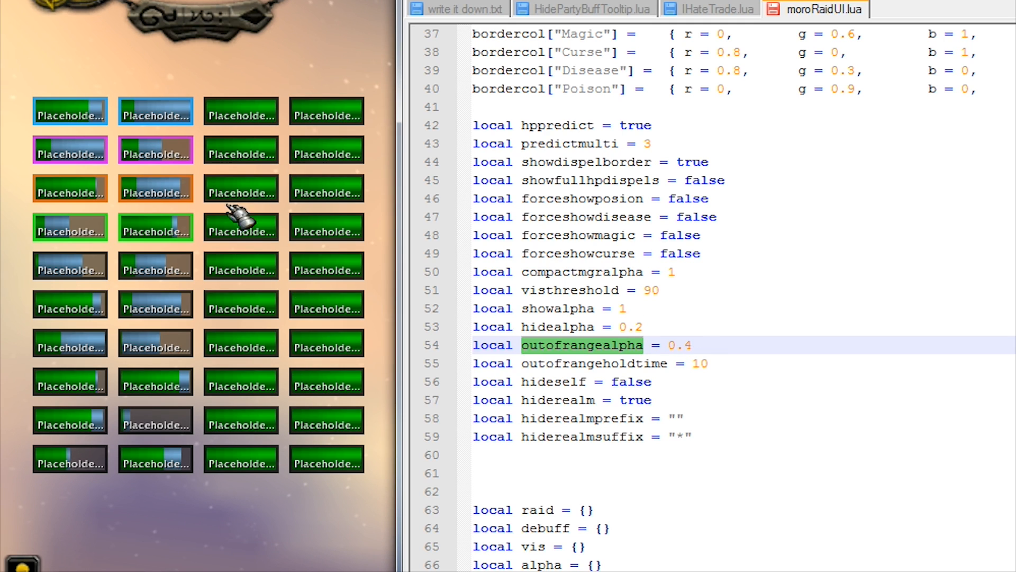
mouse_move(599, 376)
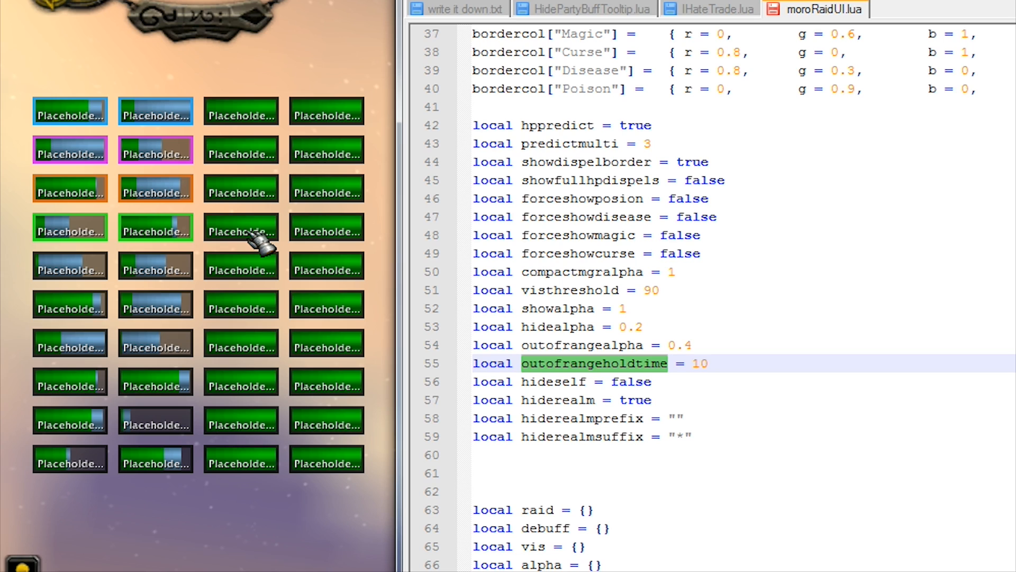
mouse_move(240, 342)
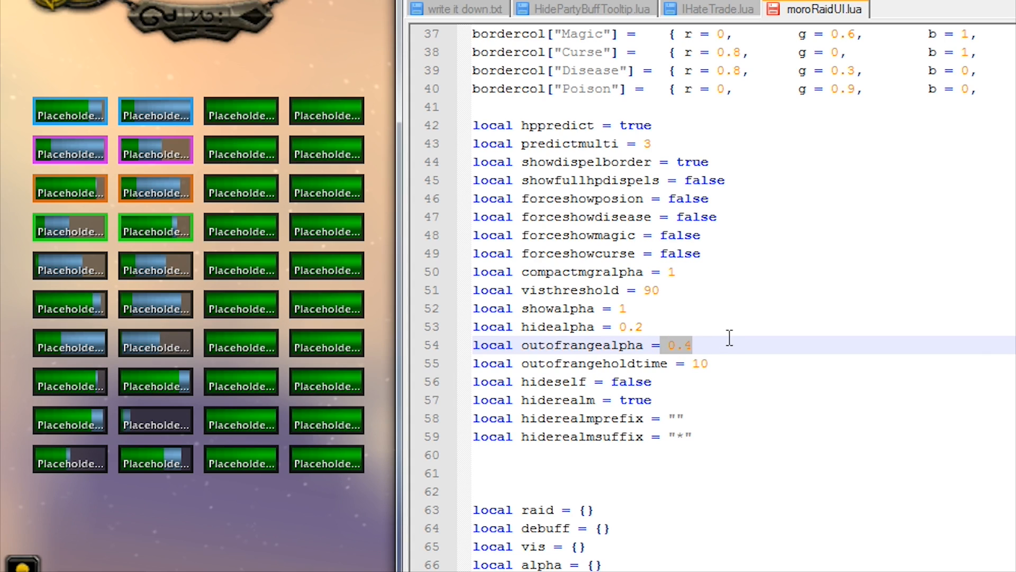
mouse_move(687, 351)
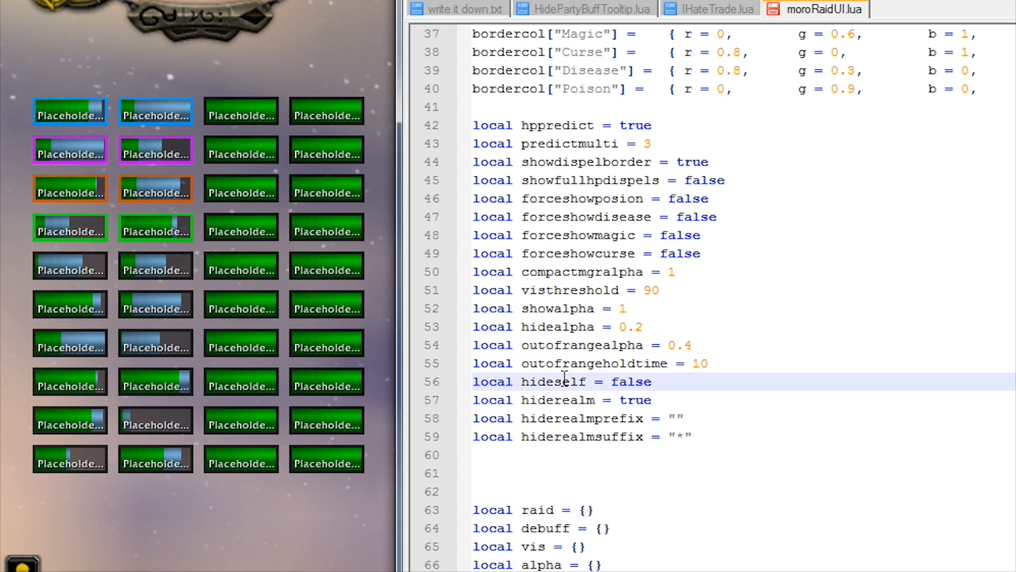
double_click(553, 381)
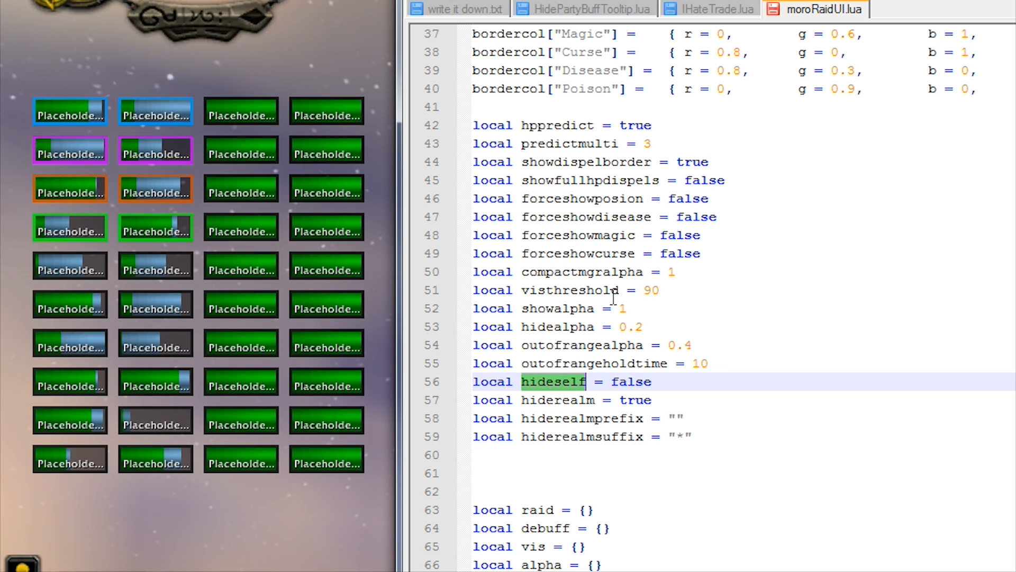
mouse_move(350, 229)
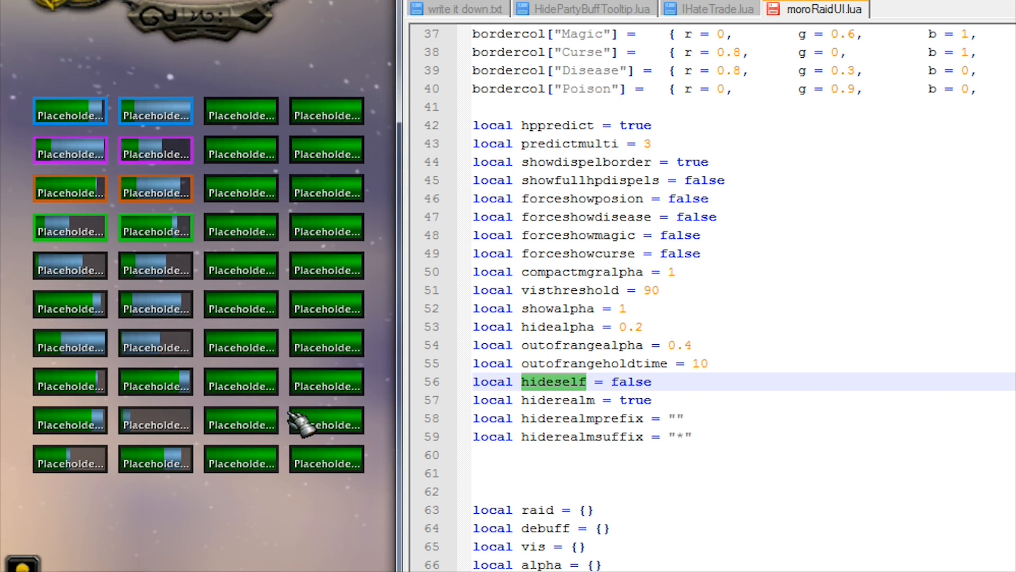
mouse_move(129, 269)
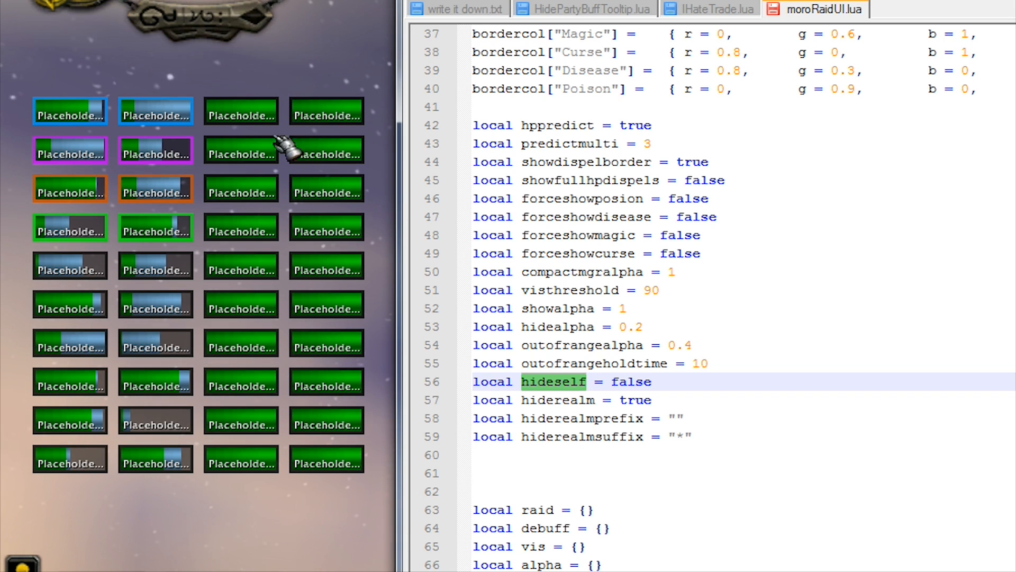
mouse_move(638, 385)
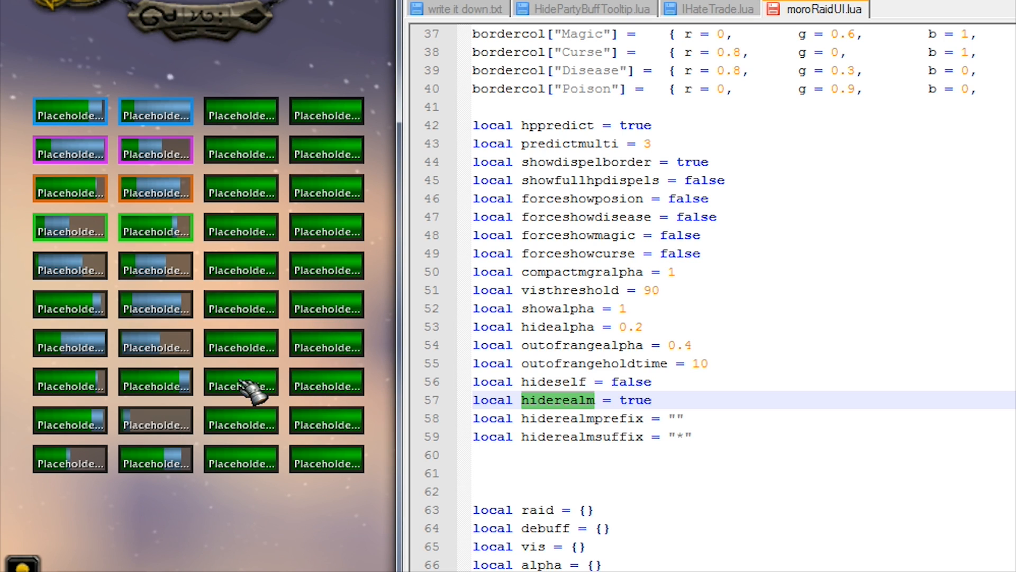
mouse_move(250, 310)
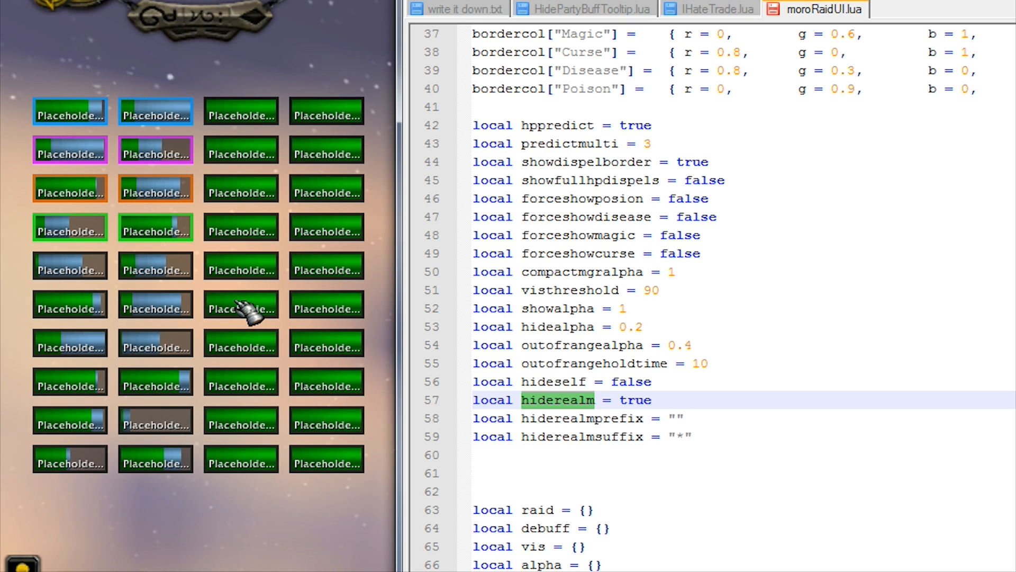
mouse_move(71, 317)
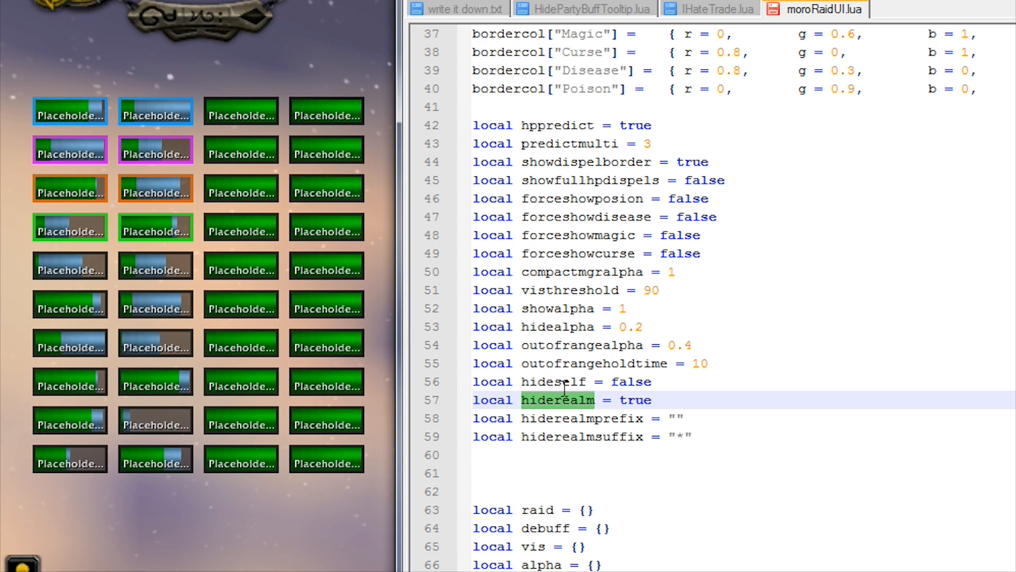
mouse_move(272, 315)
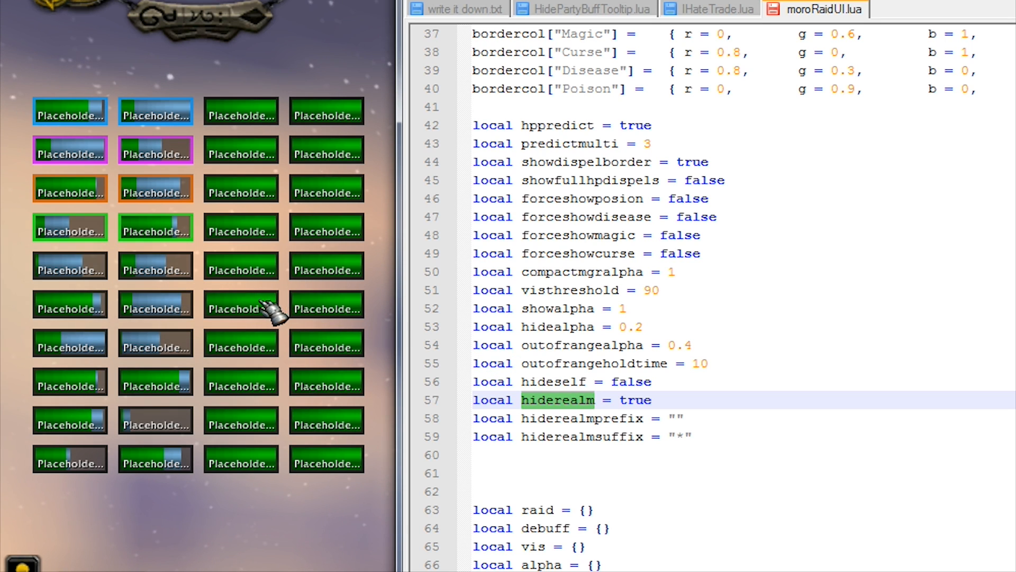
mouse_move(244, 317)
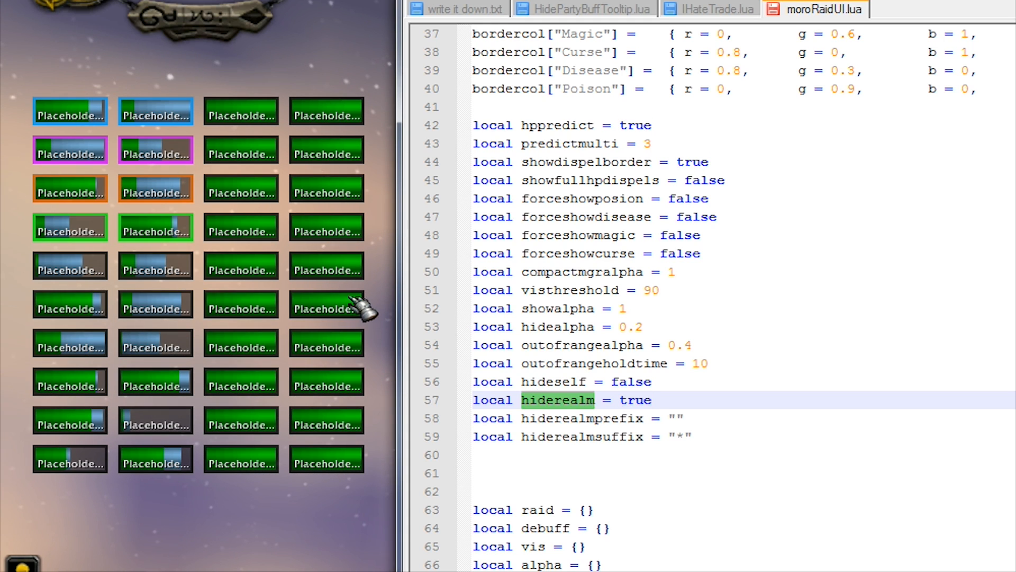
mouse_move(562, 376)
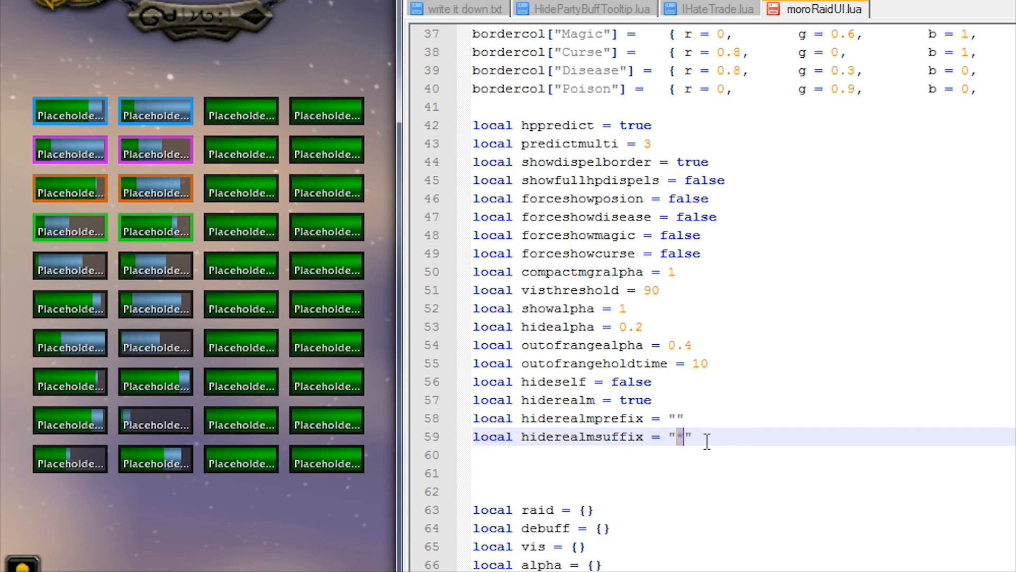
text(*)
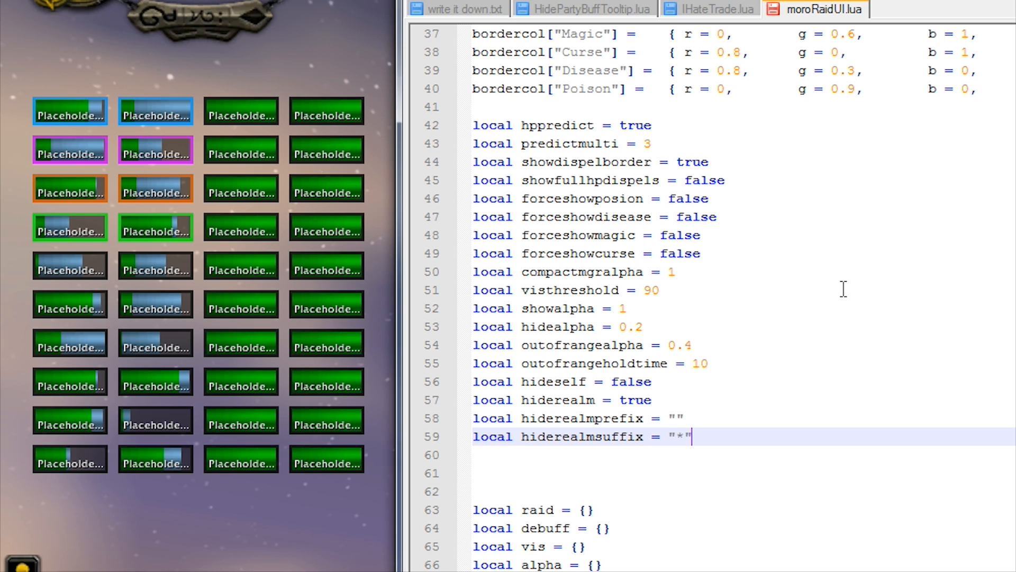